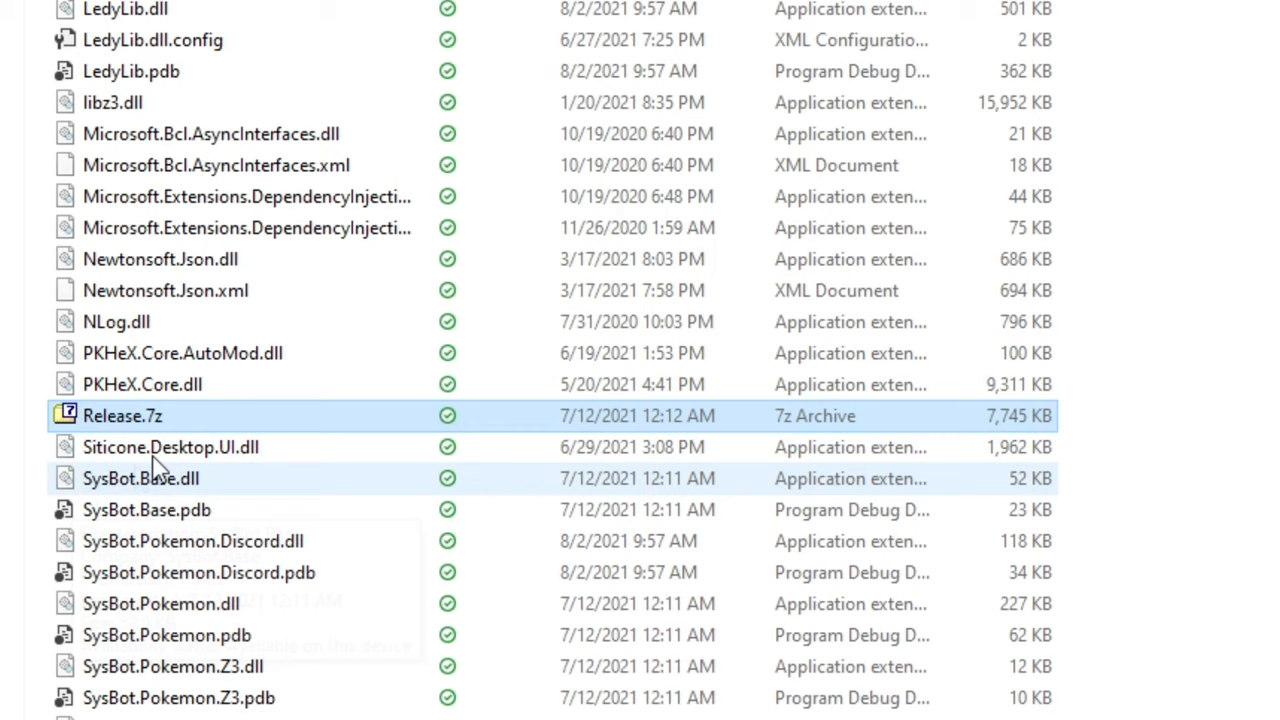
# Load giveawaydetailstemplate.xml from the Release folder into Notepad++ for editing
pyautogui.doubleClick(118, 414)
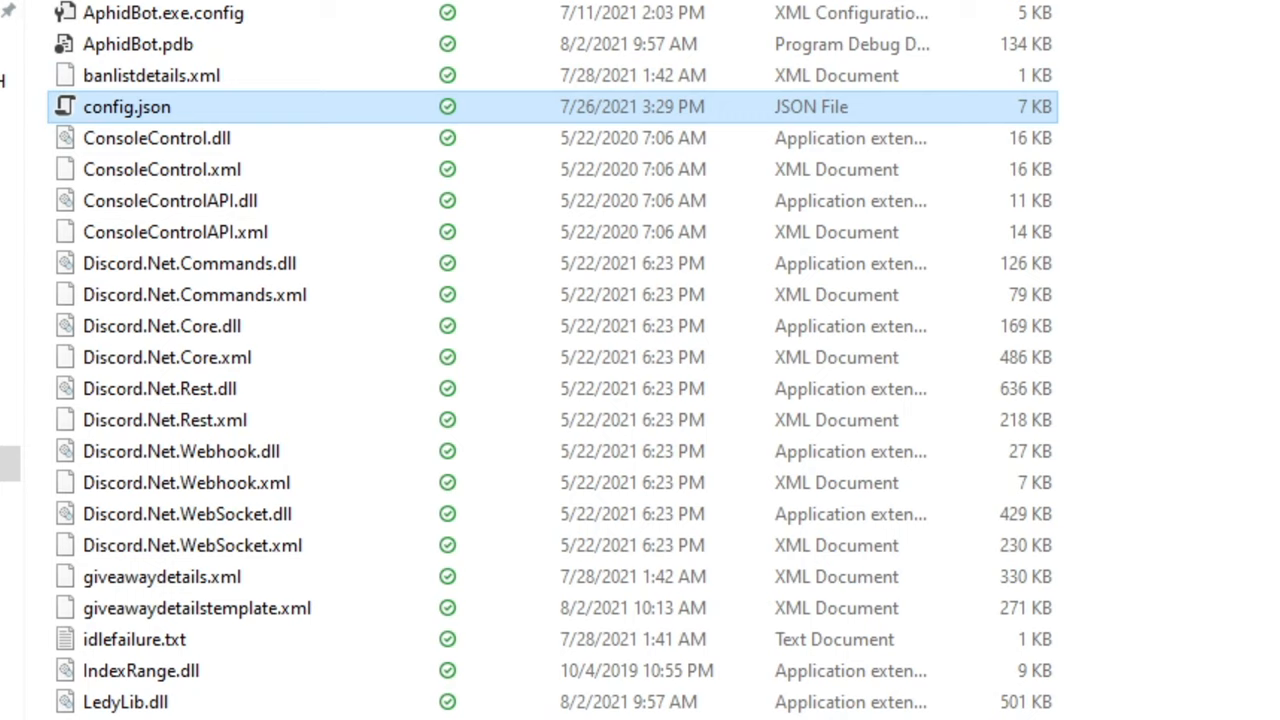
pyautogui.click(196, 608)
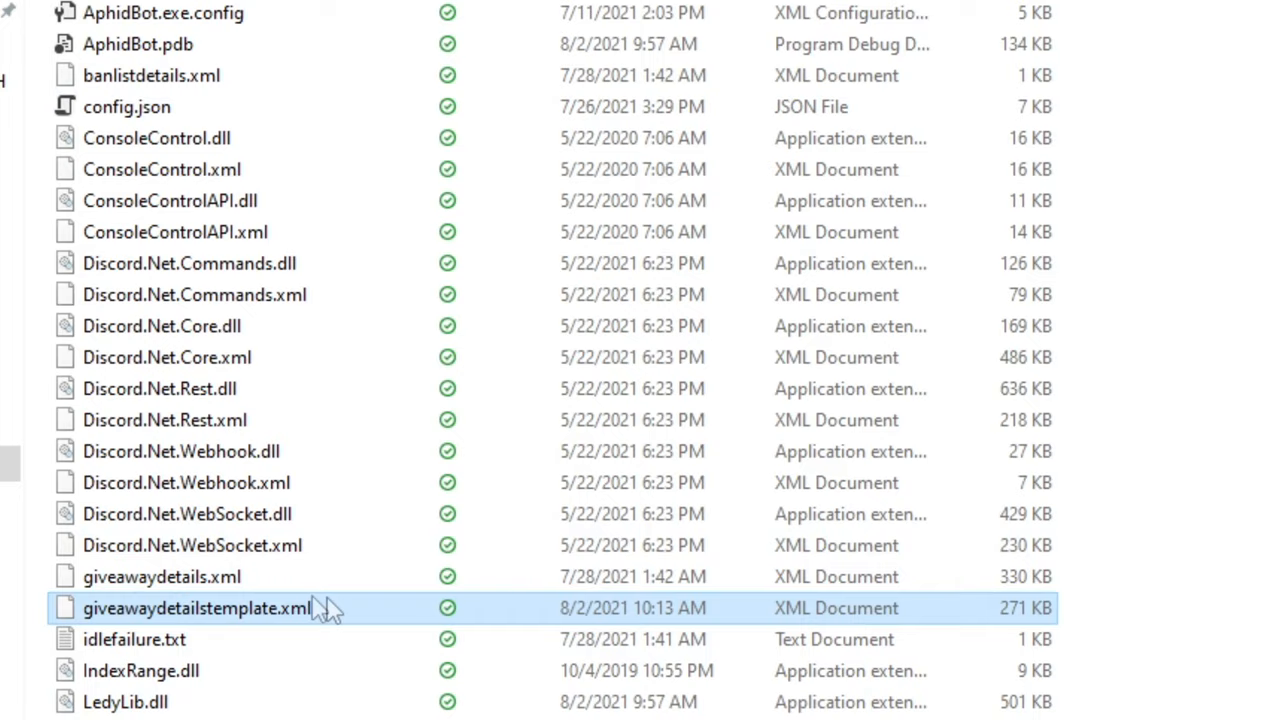
pyautogui.rightClick(184, 608)
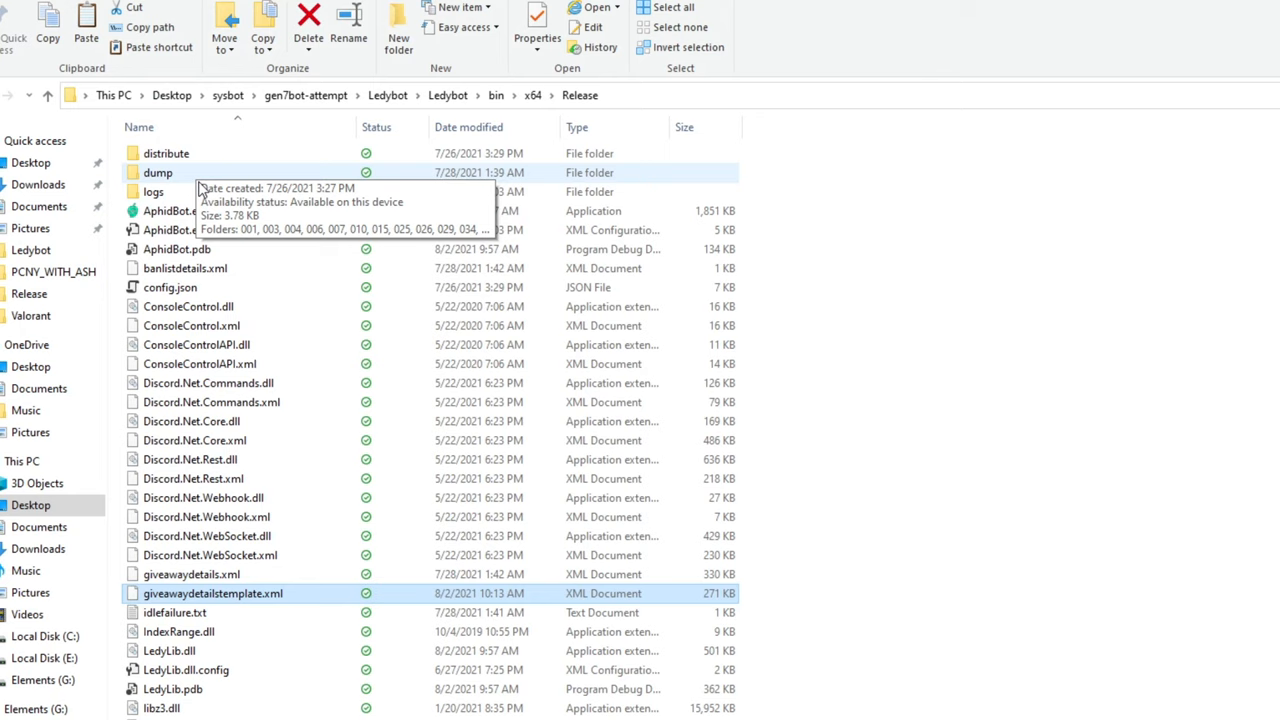
pyautogui.doubleClick(156, 172)
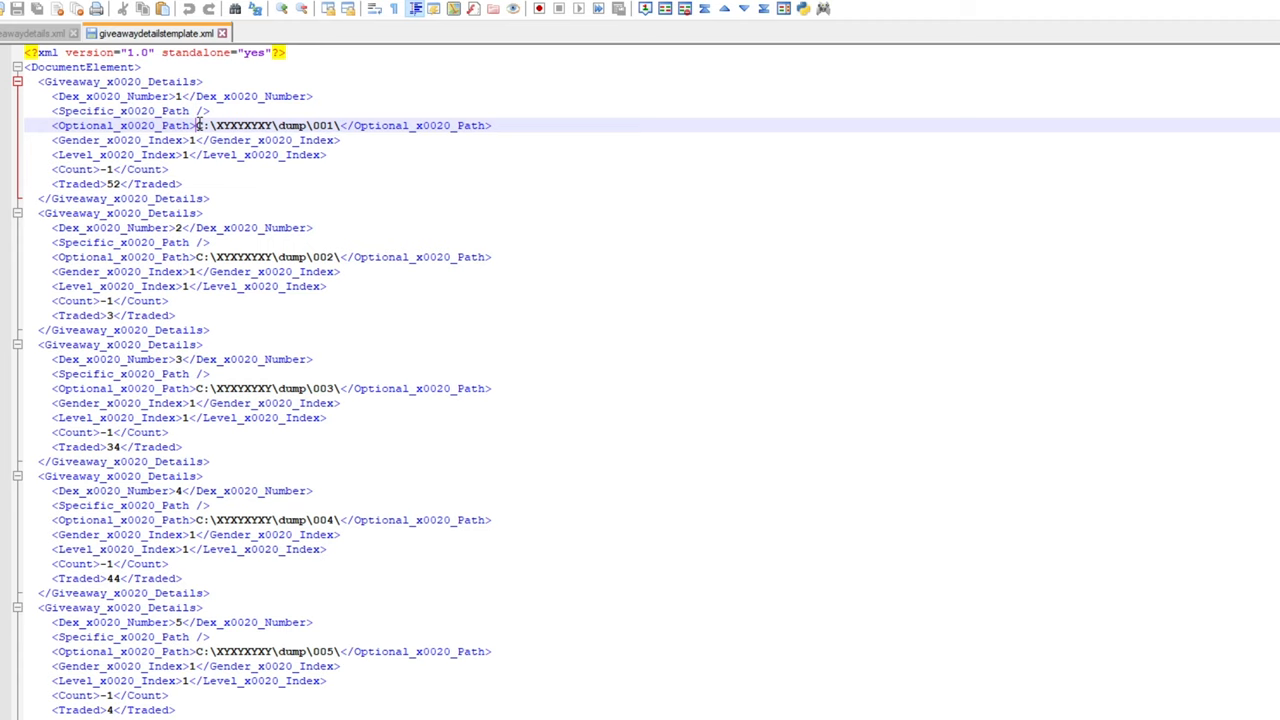
# Replace every C:\YYYYYYY\dump placeholder with the full Release\dump path (807 occurrences)
pyautogui.press('ctrl+h')
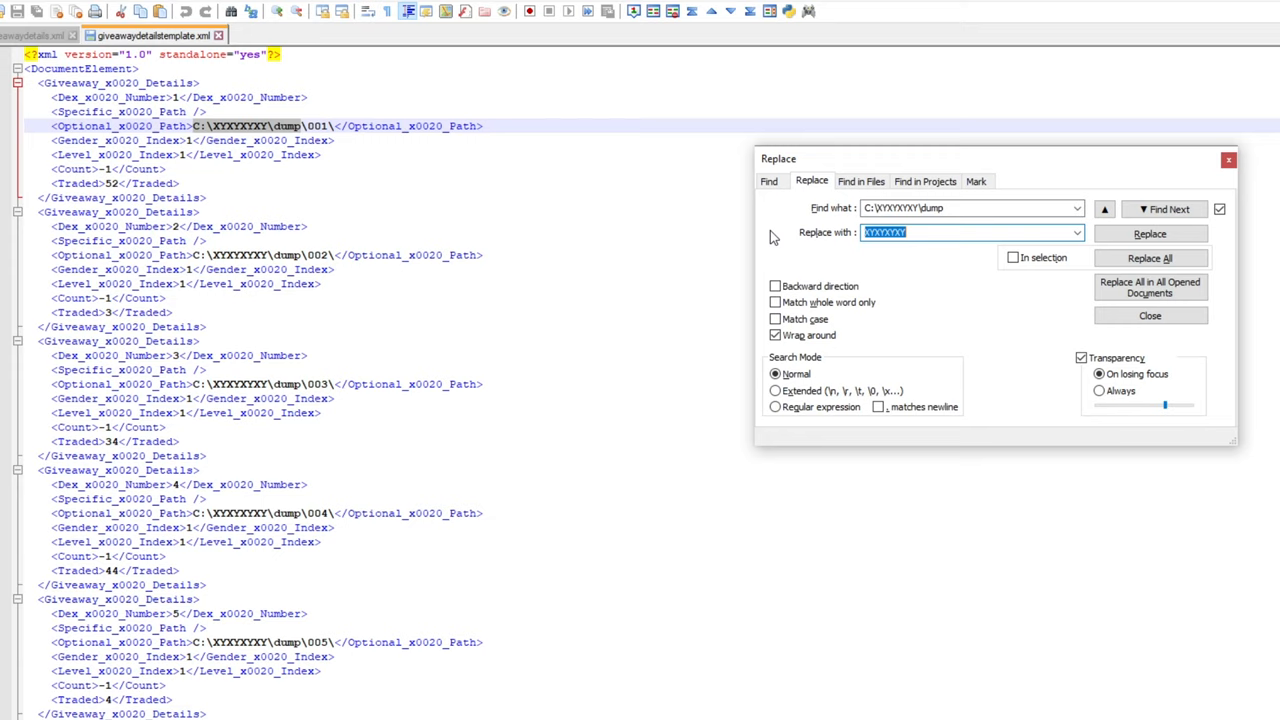
pyautogui.click(1148, 256)
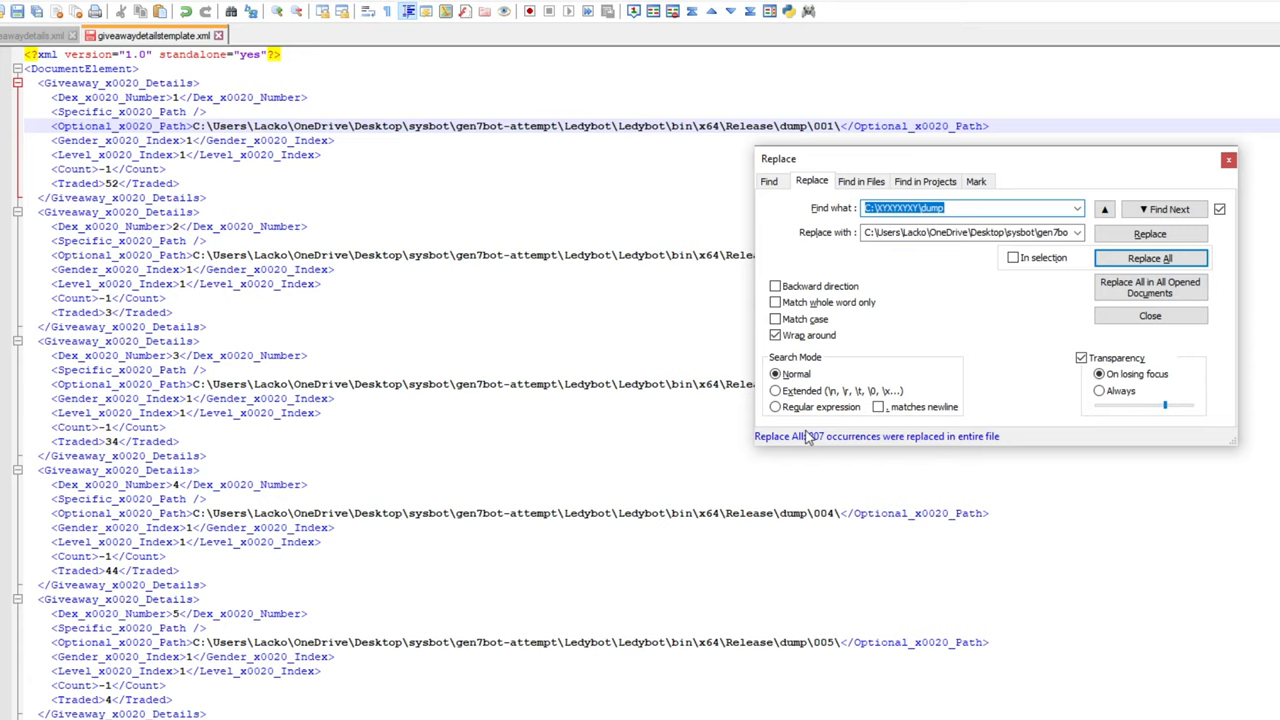
pyautogui.moveTo(884, 368)
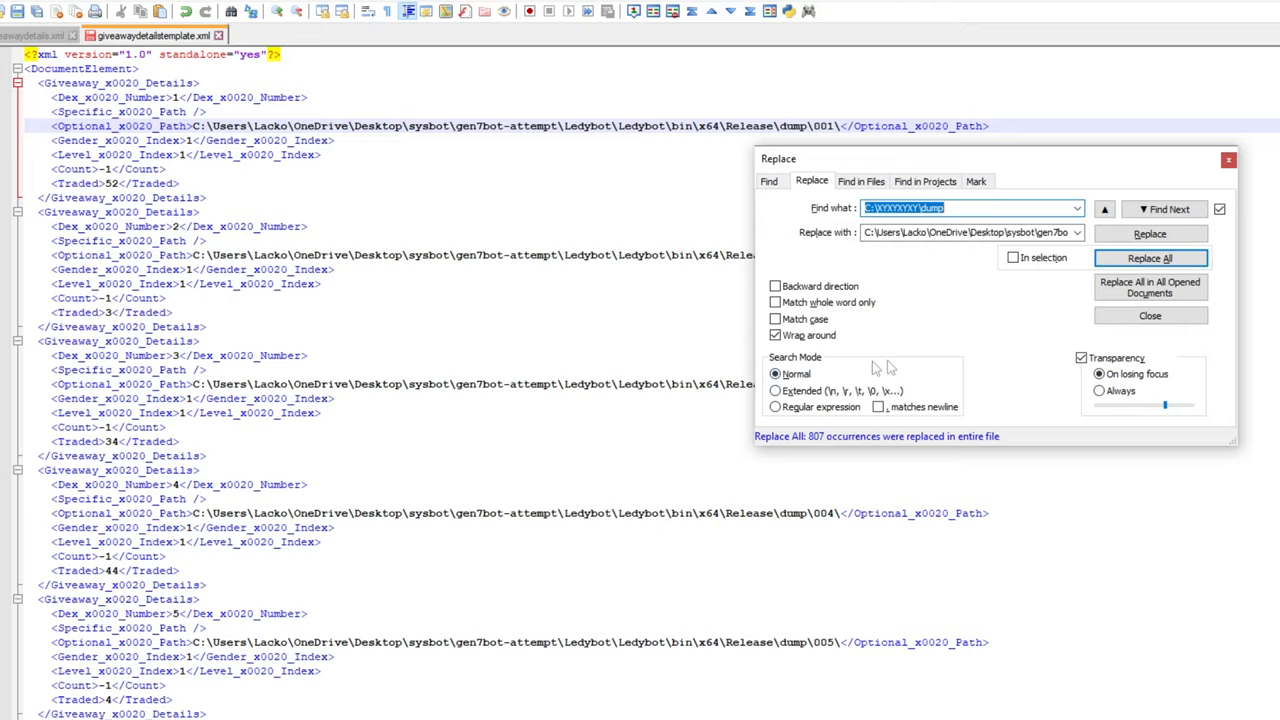
pyautogui.click(1138, 316)
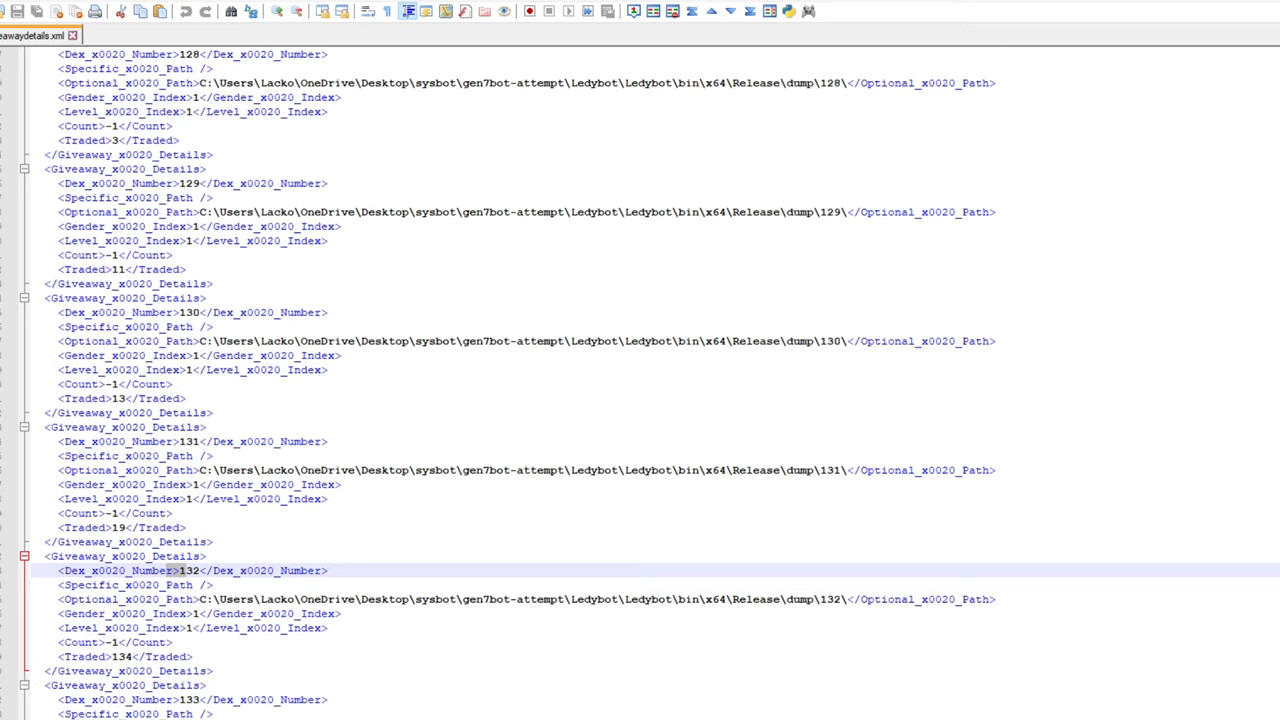
# Edit config.json in Notepad++ and review the DumpFolder and DistributeFolder paths under Release
pyautogui.rightClick(160, 276)
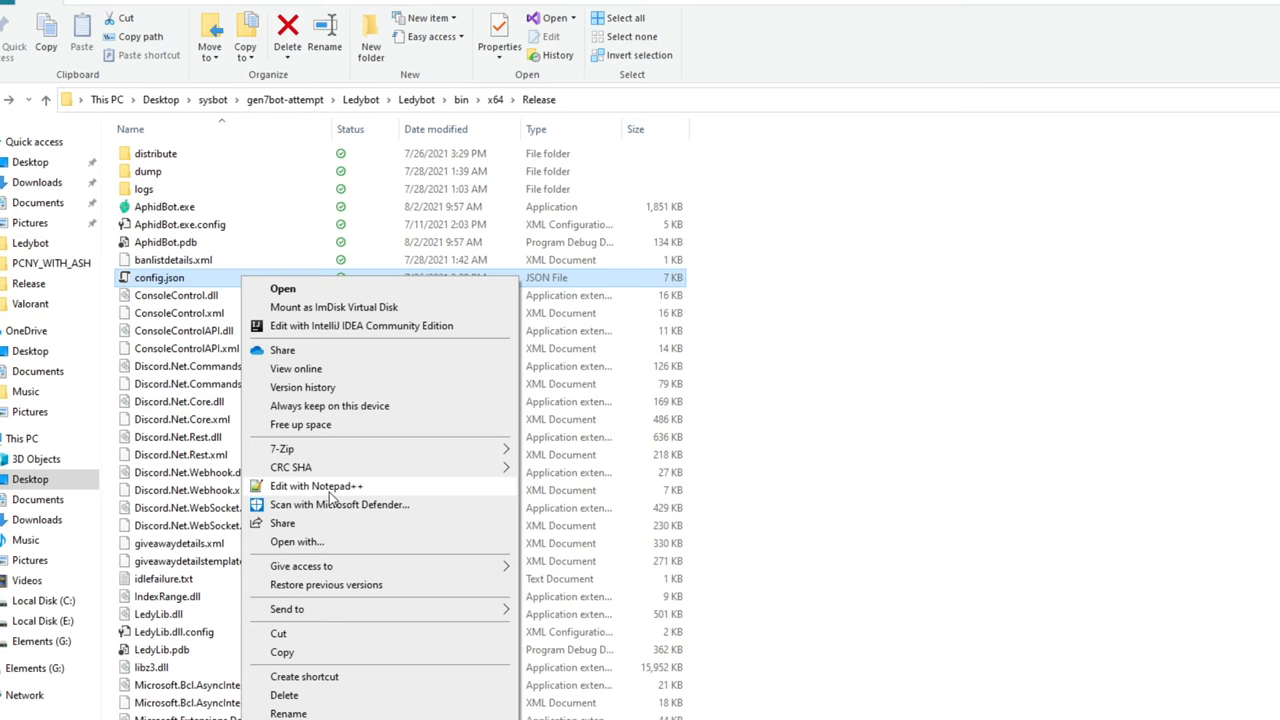
pyautogui.click(316, 486)
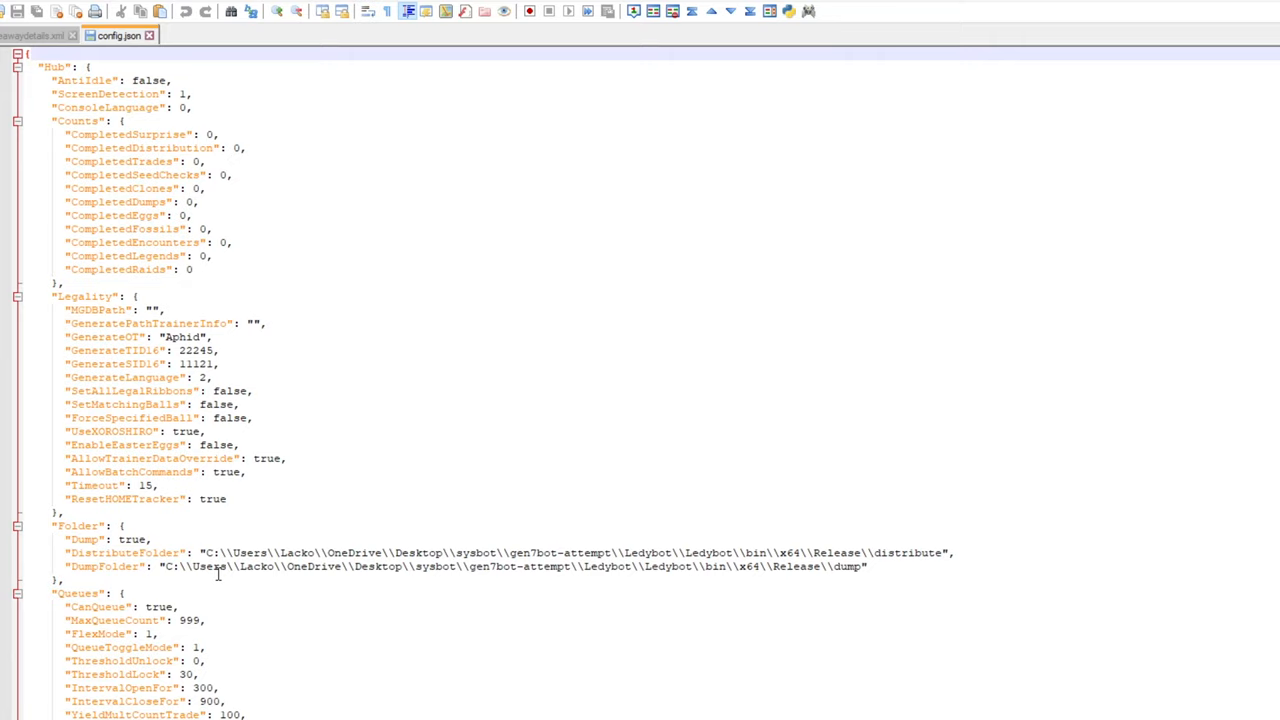
pyautogui.click(190, 568)
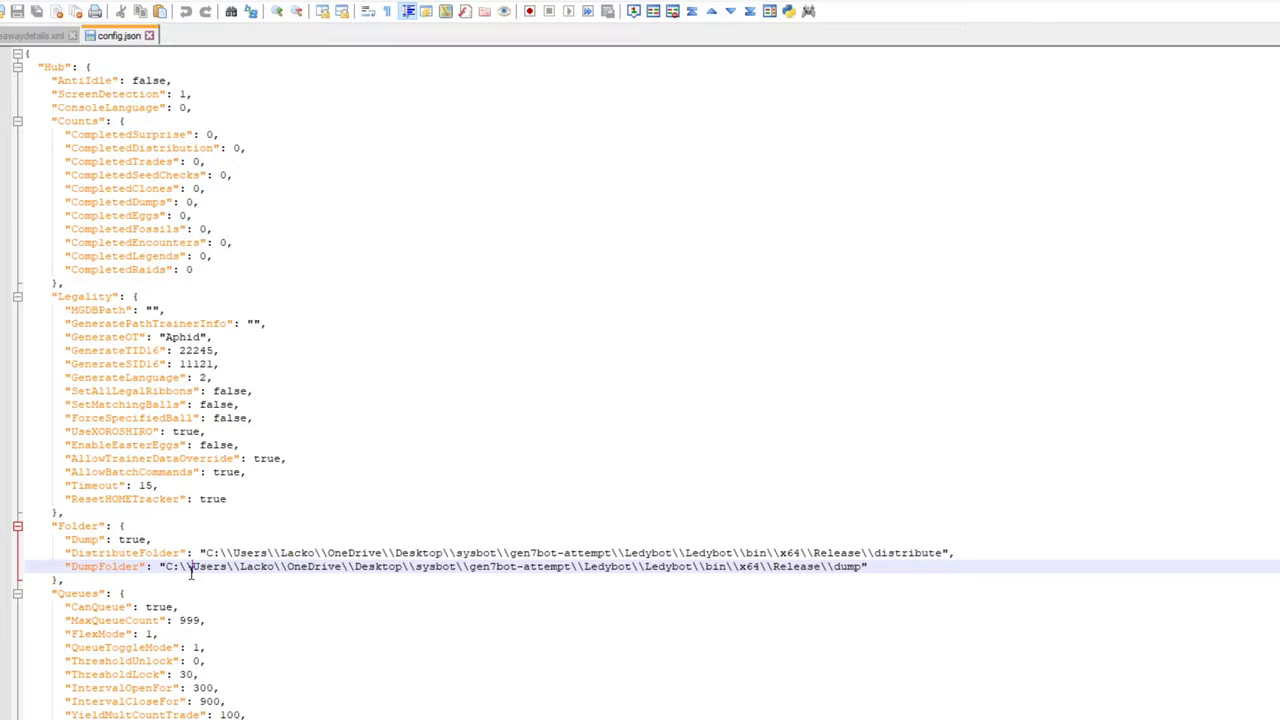
pyautogui.scroll(-3)
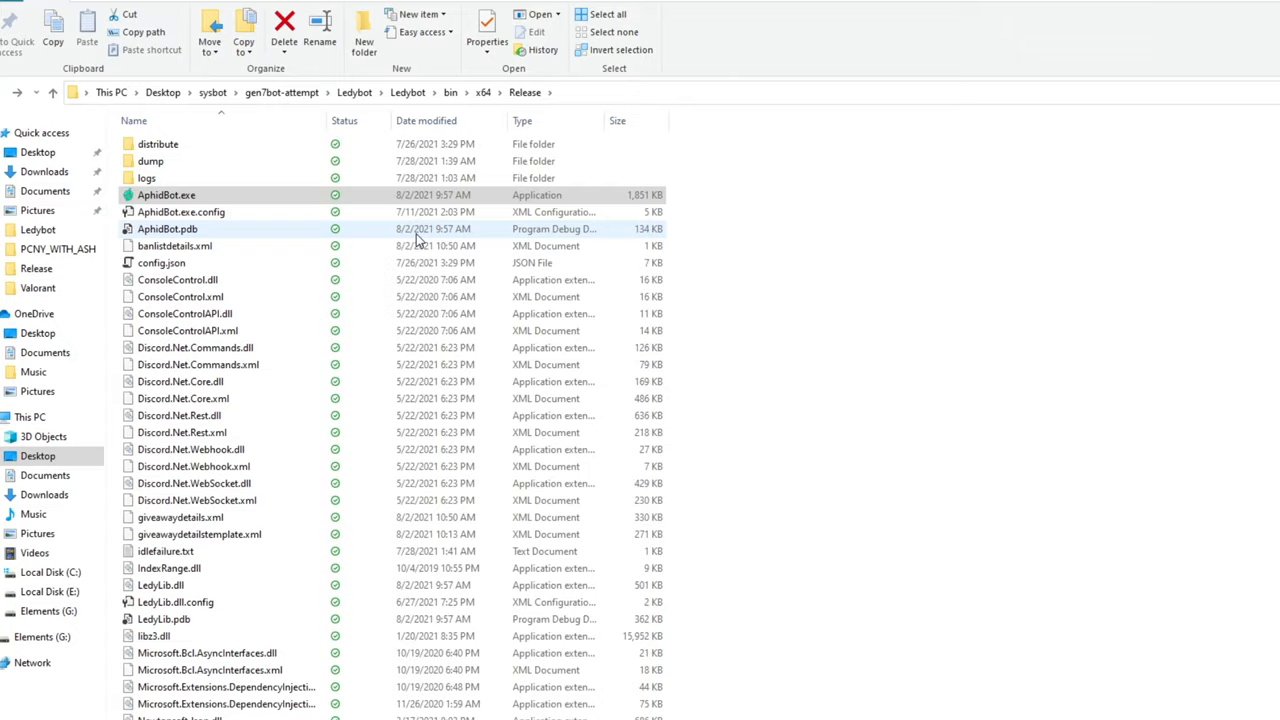
# Launch Aphid Bot, check its Settings page, then show the Injection page fields
pyautogui.doubleClick(166, 196)
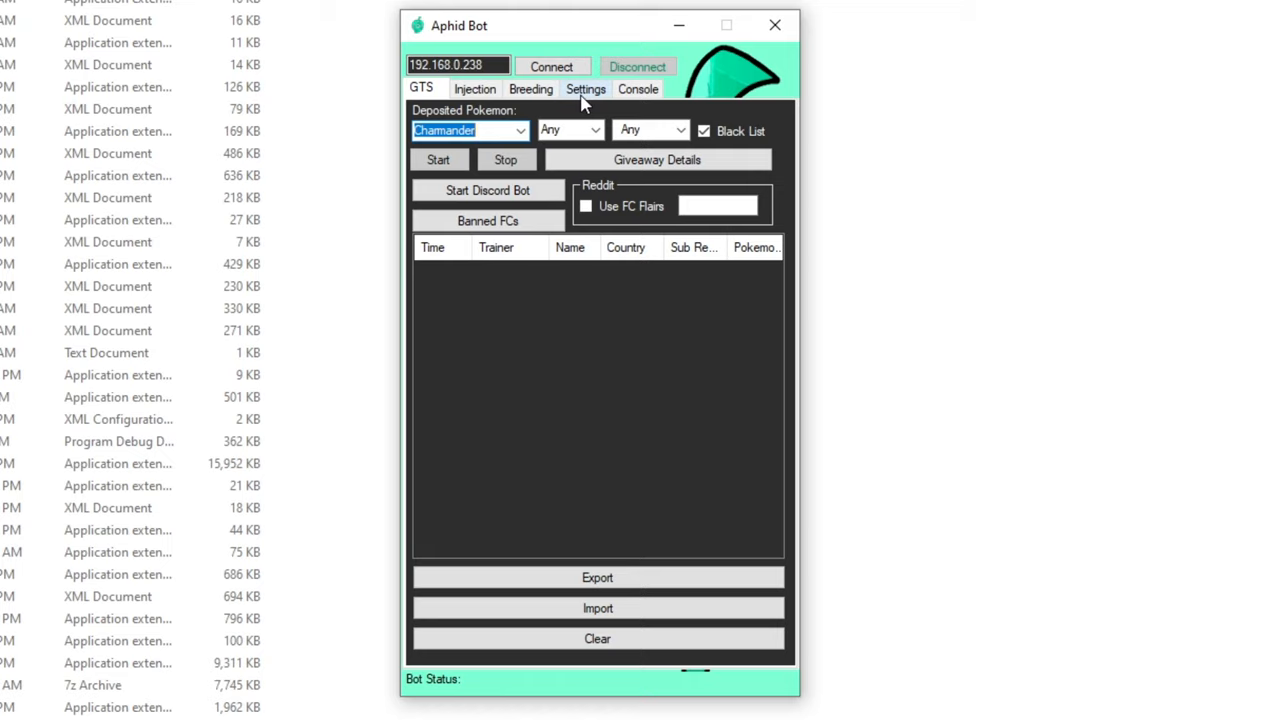
pyautogui.click(586, 88)
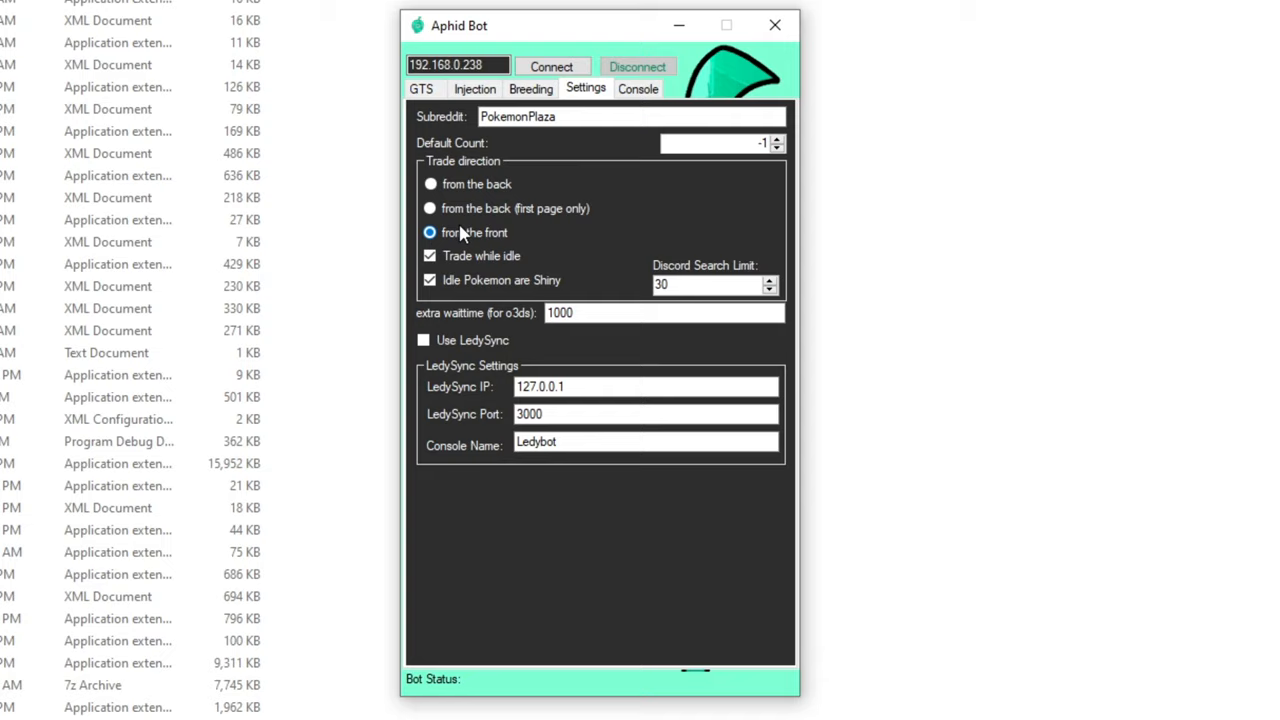
pyautogui.moveTo(608, 226)
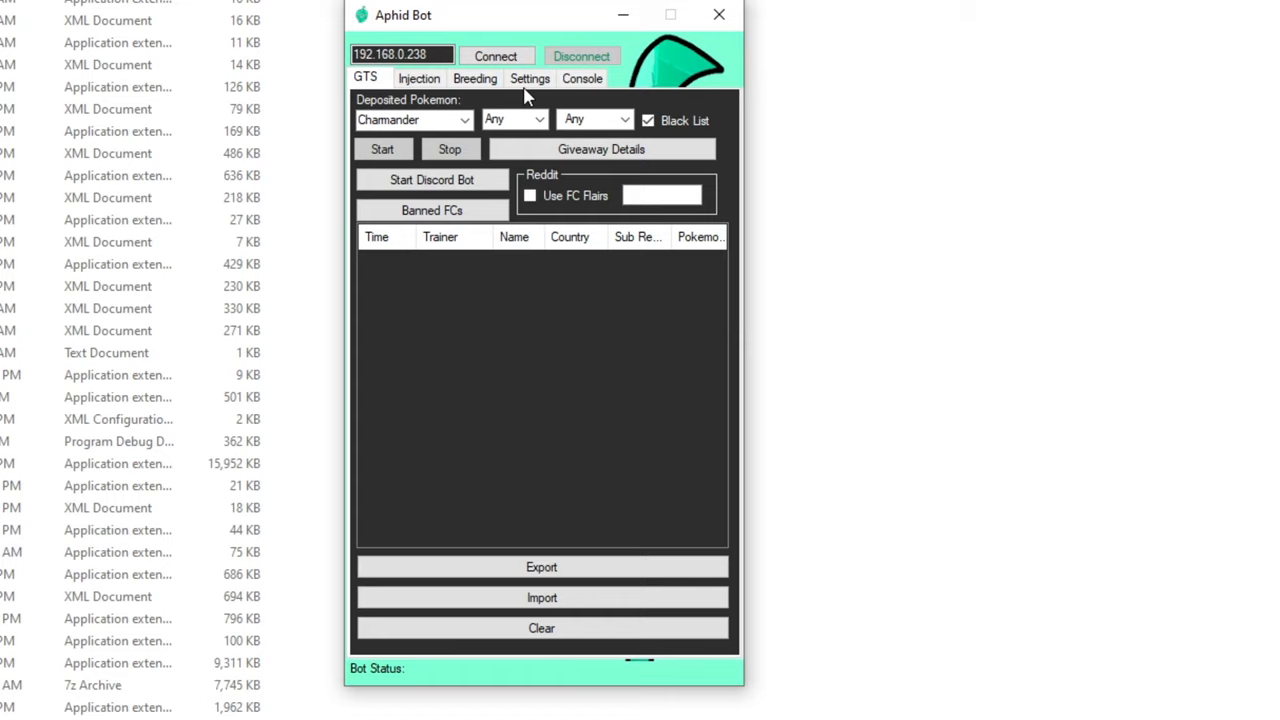
pyautogui.click(530, 78)
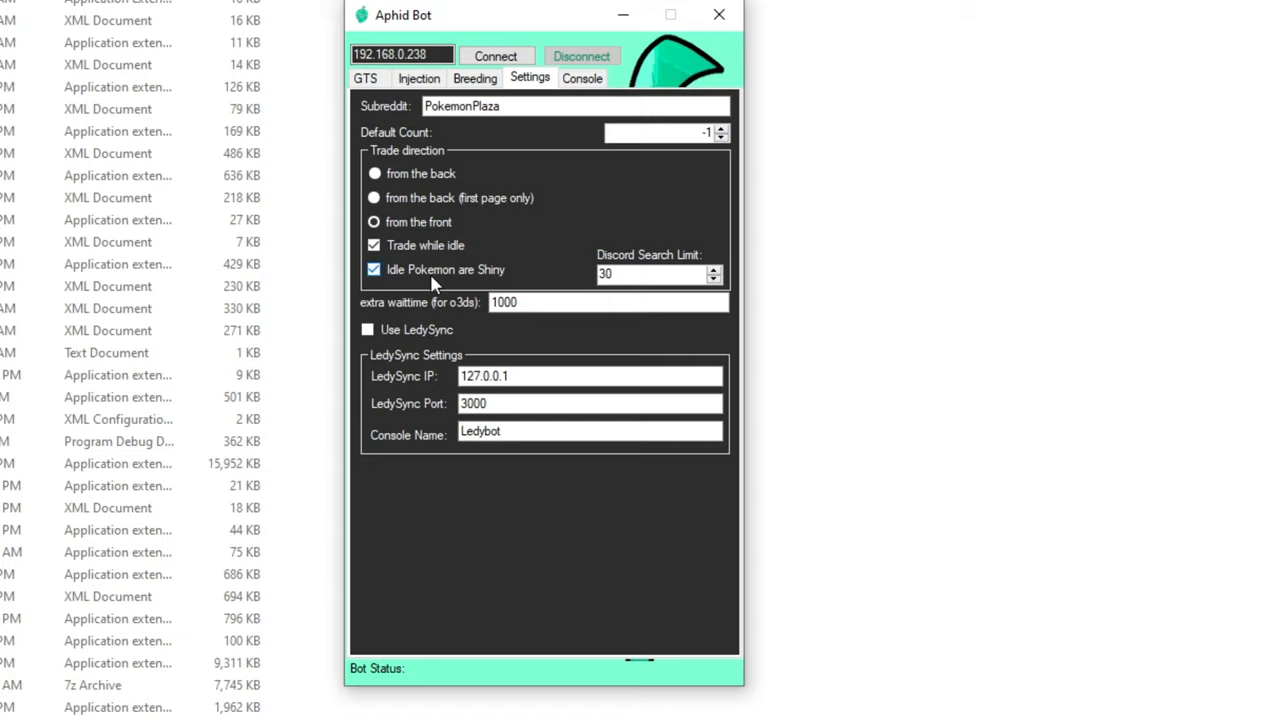
pyautogui.click(650, 272)
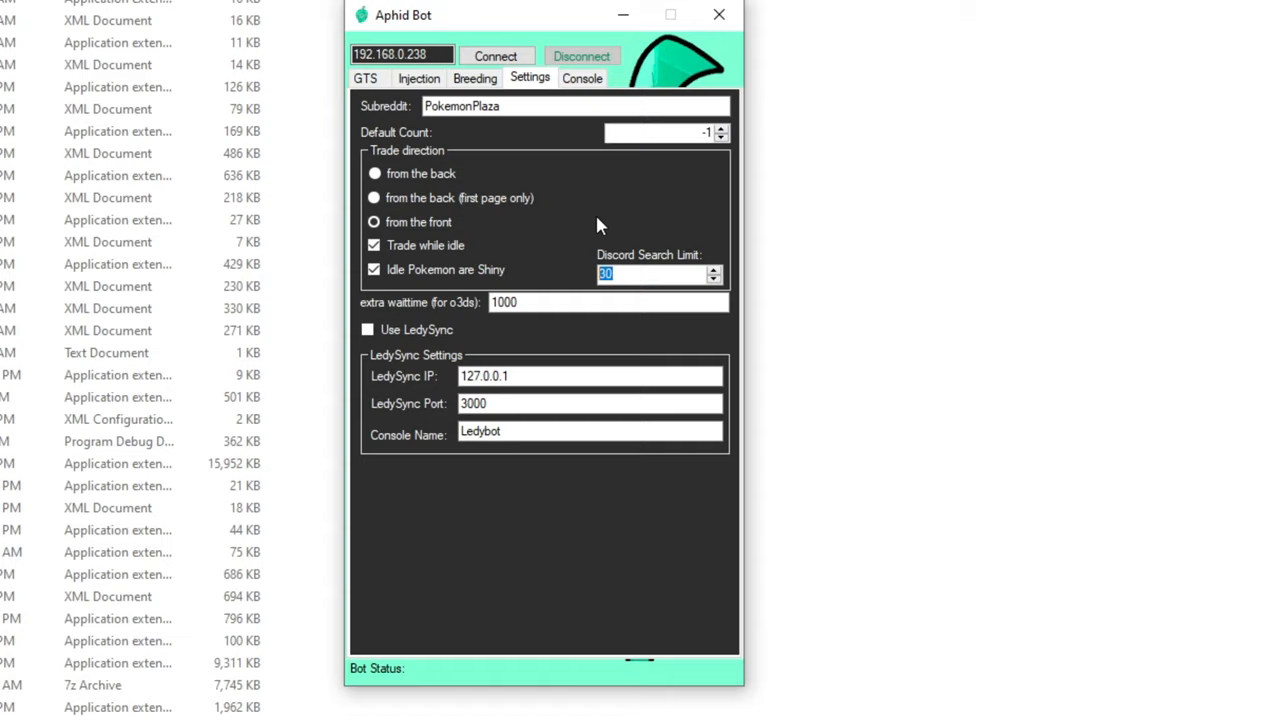
pyautogui.moveTo(520, 244)
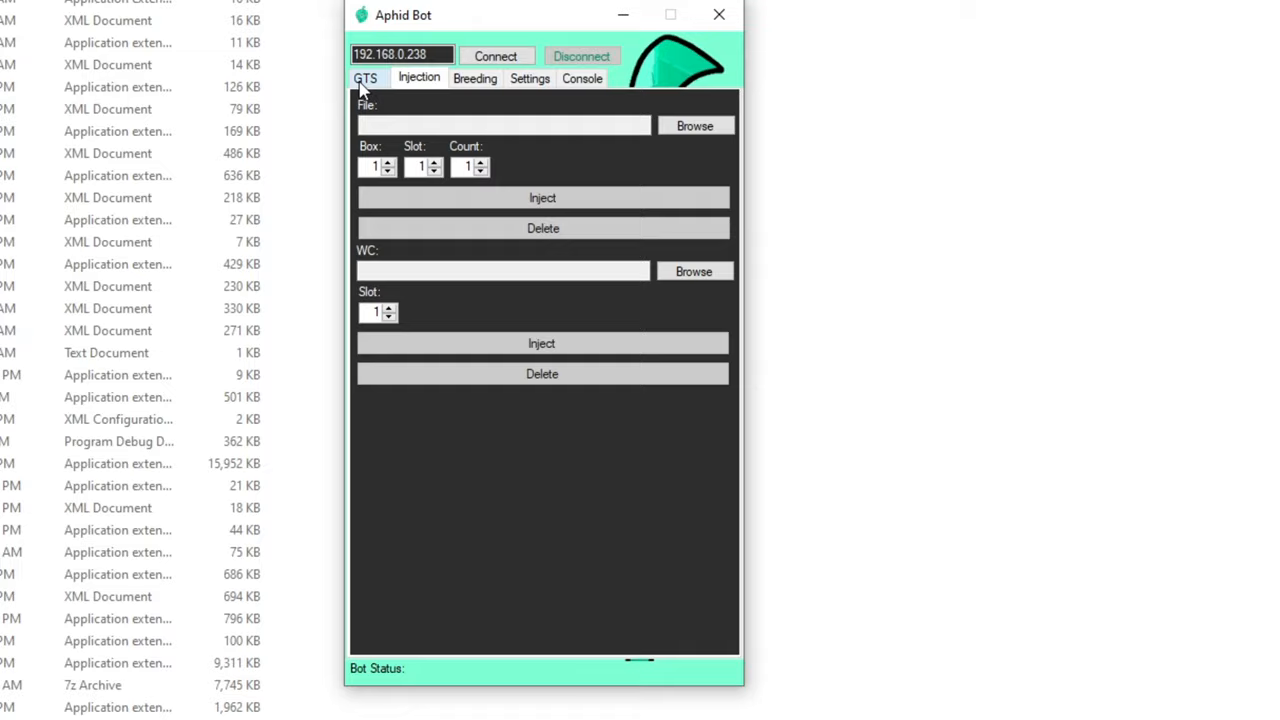
# Switch back to the GTS trade queue page beside the 3DS stream window
pyautogui.click(368, 78)
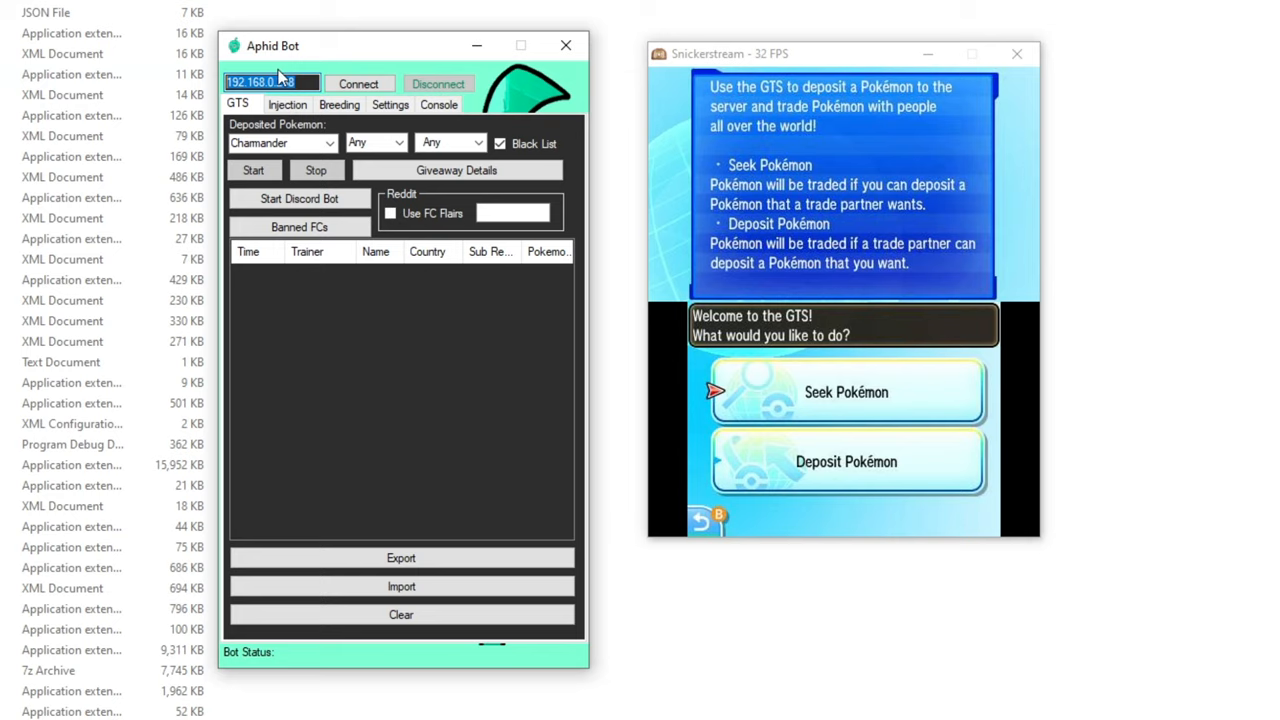
# Connect to the console, start the Discord bot and acknowledge its started confirmation
pyautogui.click(358, 84)
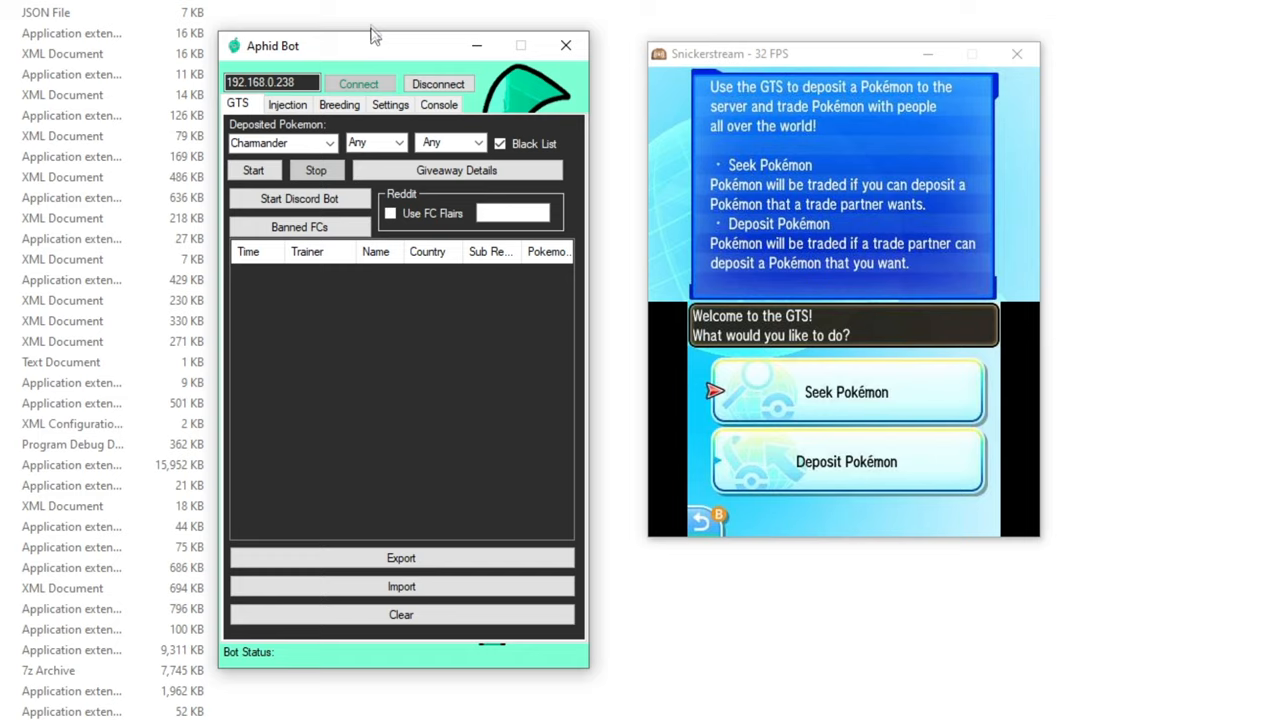
pyautogui.click(300, 198)
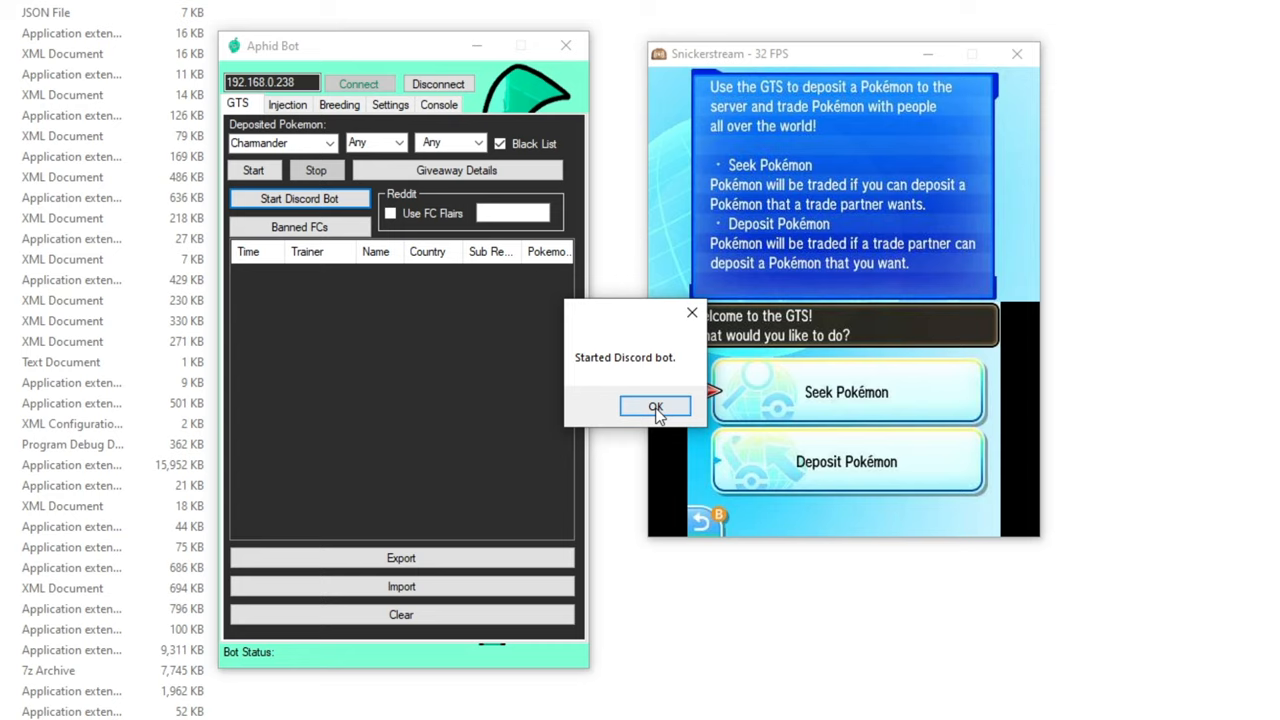
pyautogui.click(656, 406)
pyautogui.write('%help')
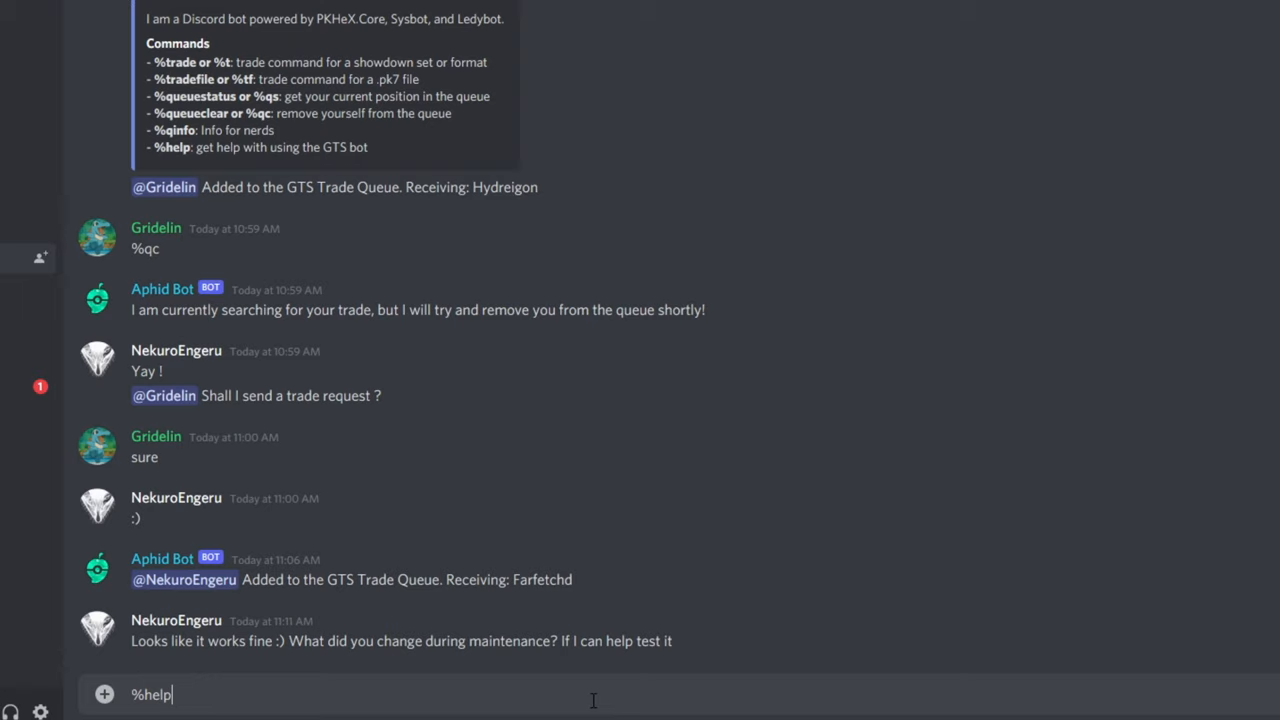
pyautogui.press('Enter')
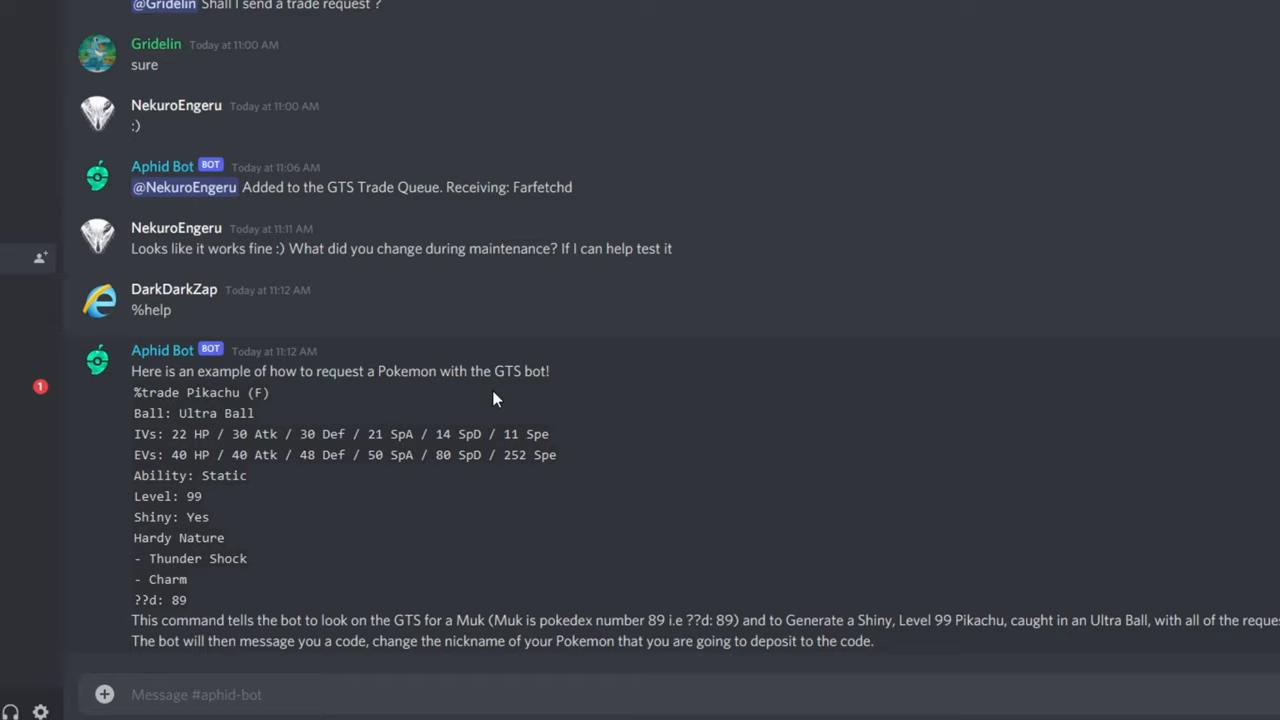
pyautogui.moveTo(428, 540)
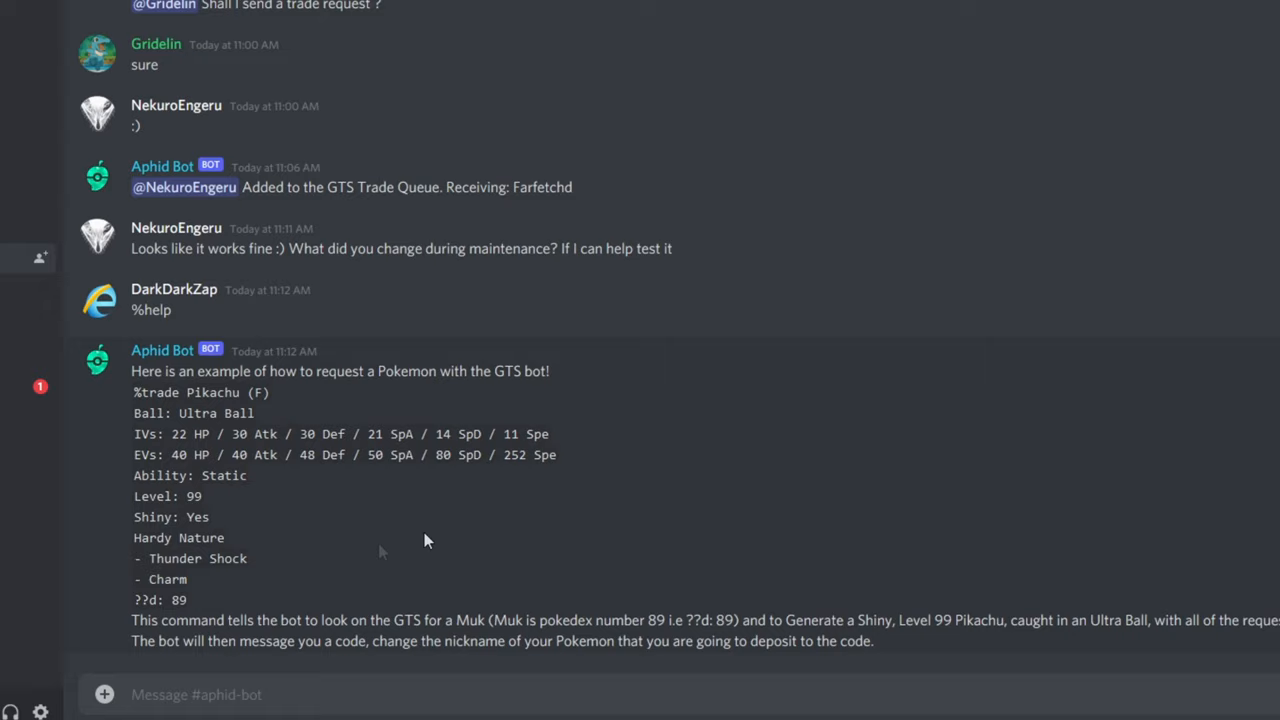
pyautogui.moveTo(250, 610)
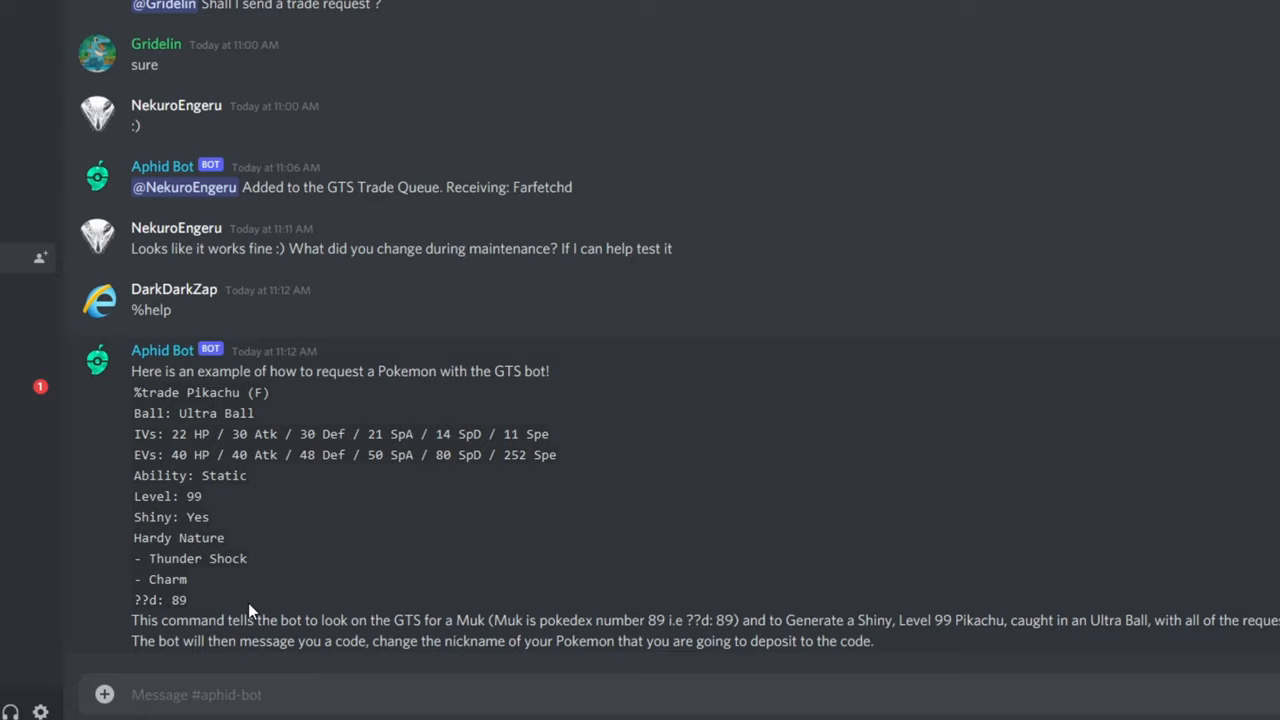
pyautogui.moveTo(492, 224)
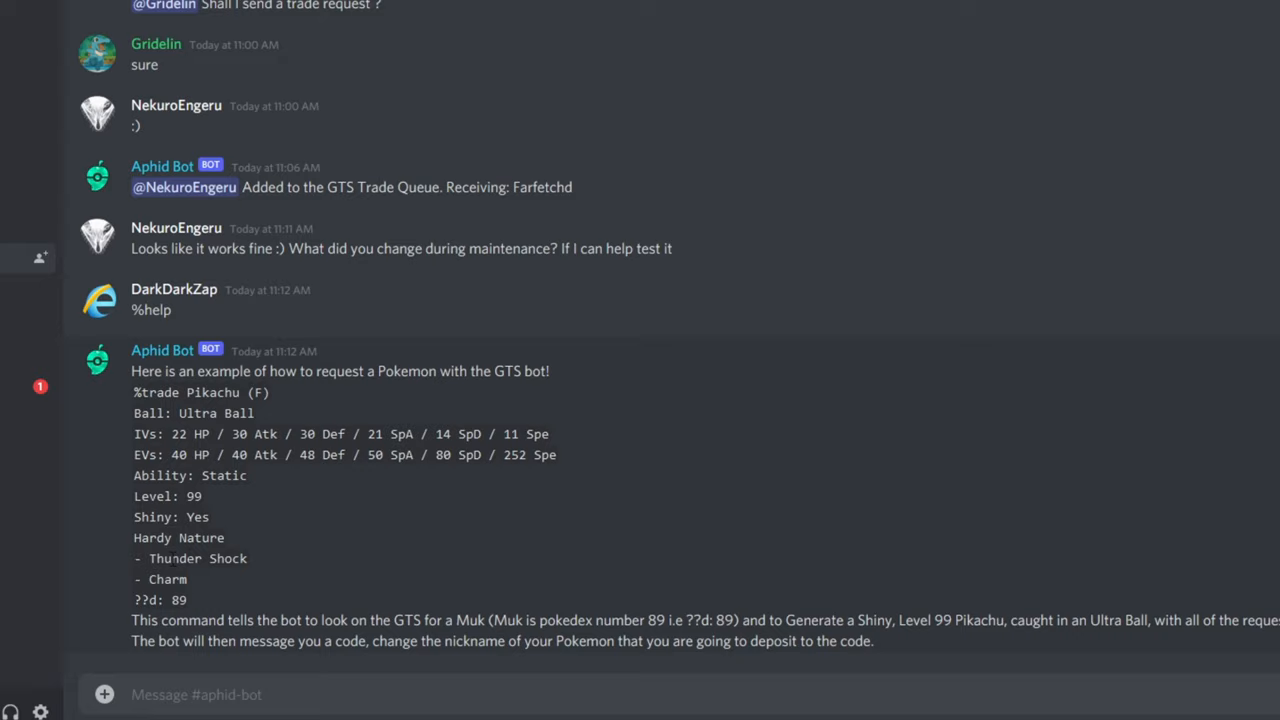
pyautogui.moveTo(470, 618)
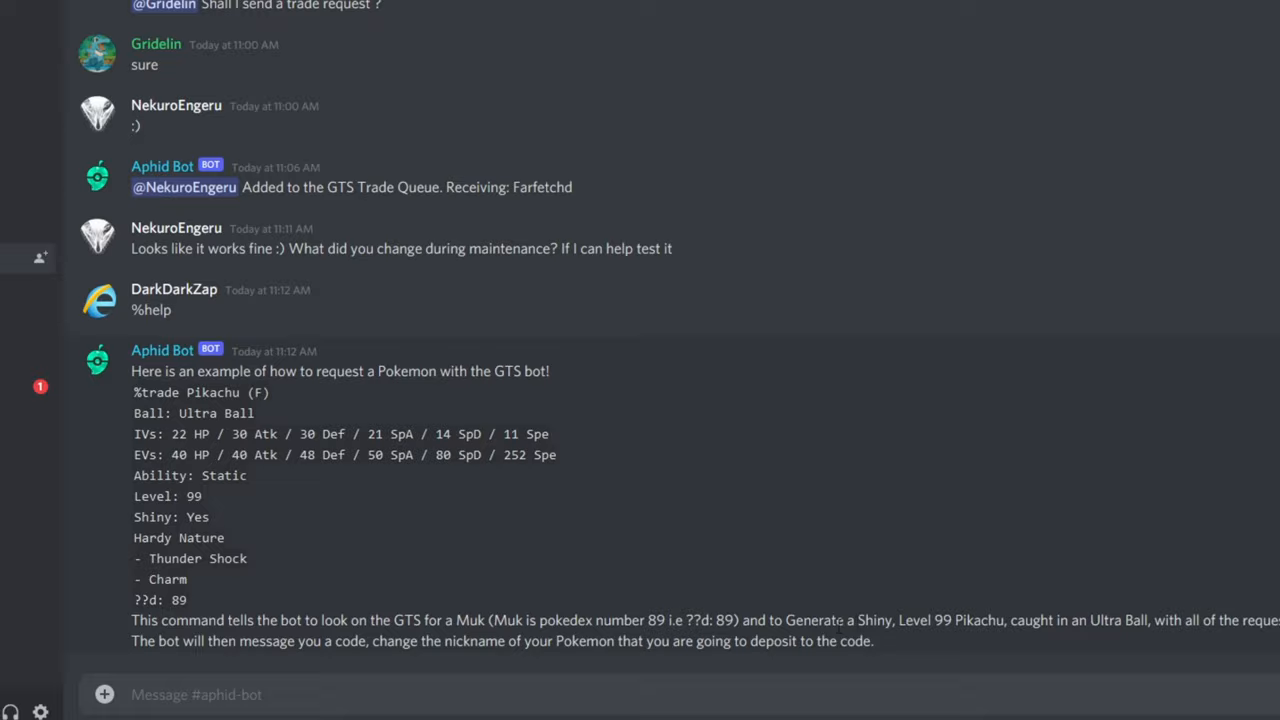
pyautogui.moveTo(128, 400)
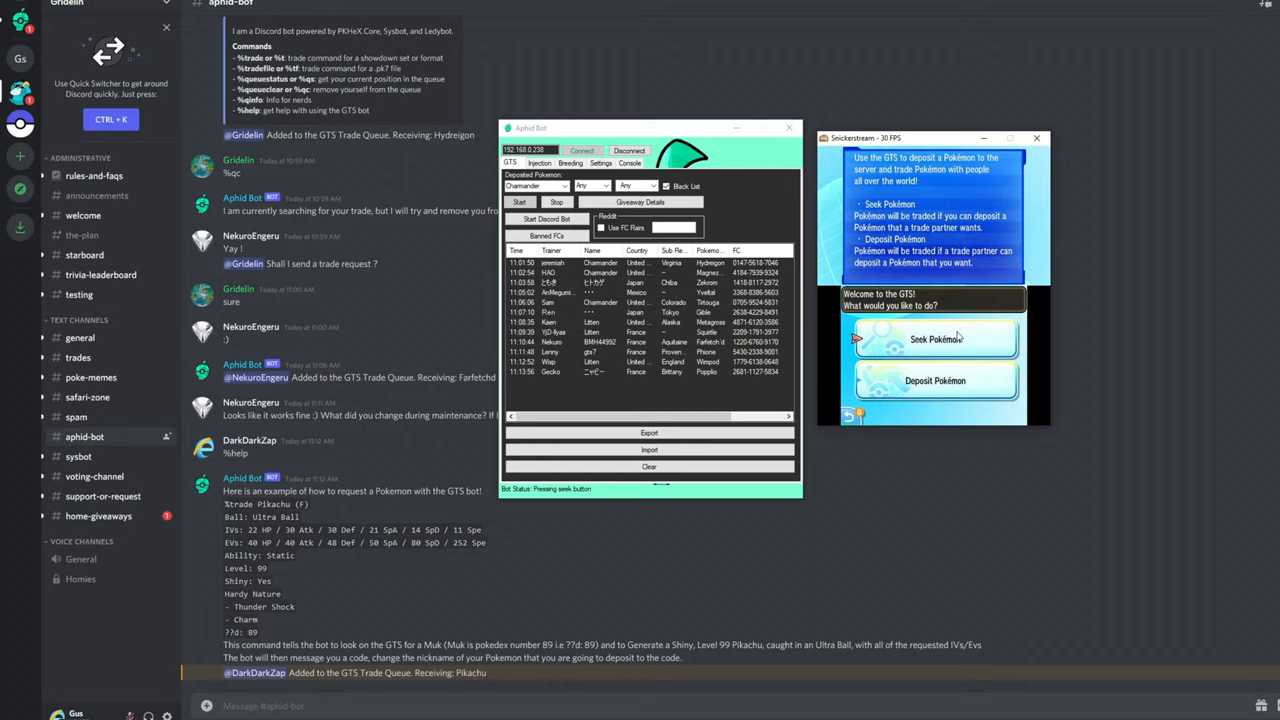
pyautogui.click(936, 338)
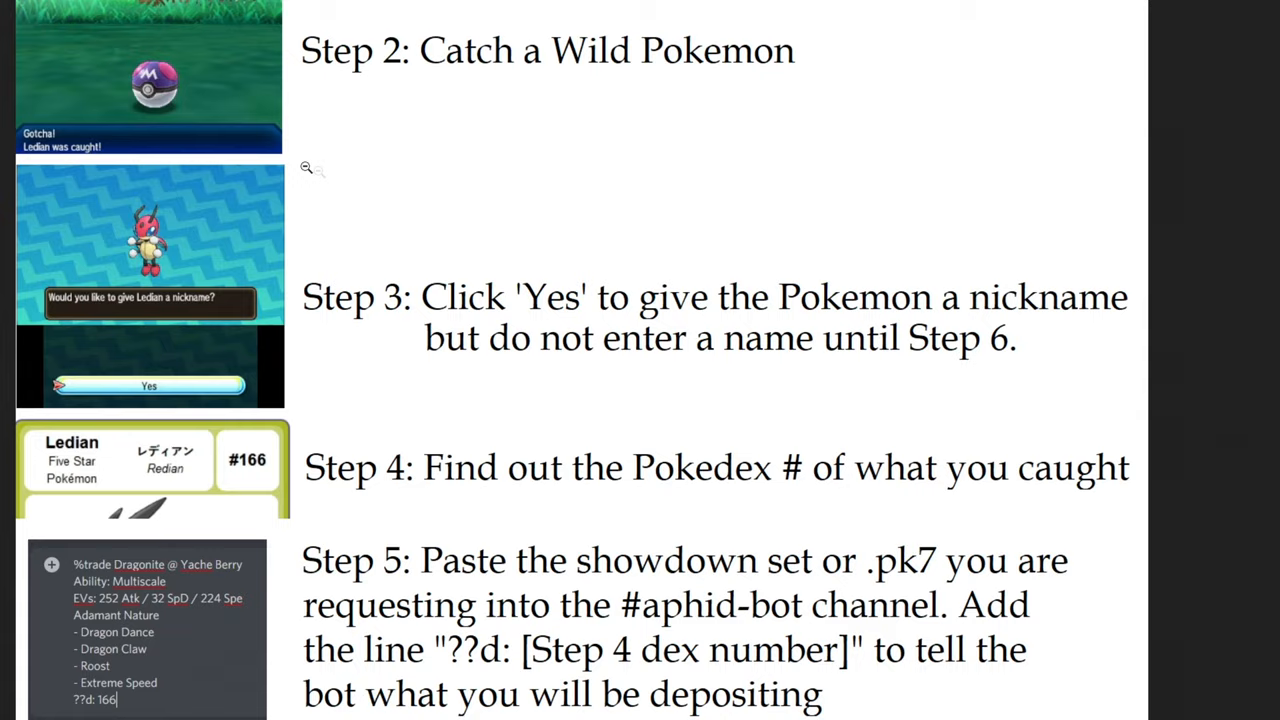
# Scroll through Steps 2–8 of the bot's deposit-and-request picture guide
pyautogui.scroll(-3)
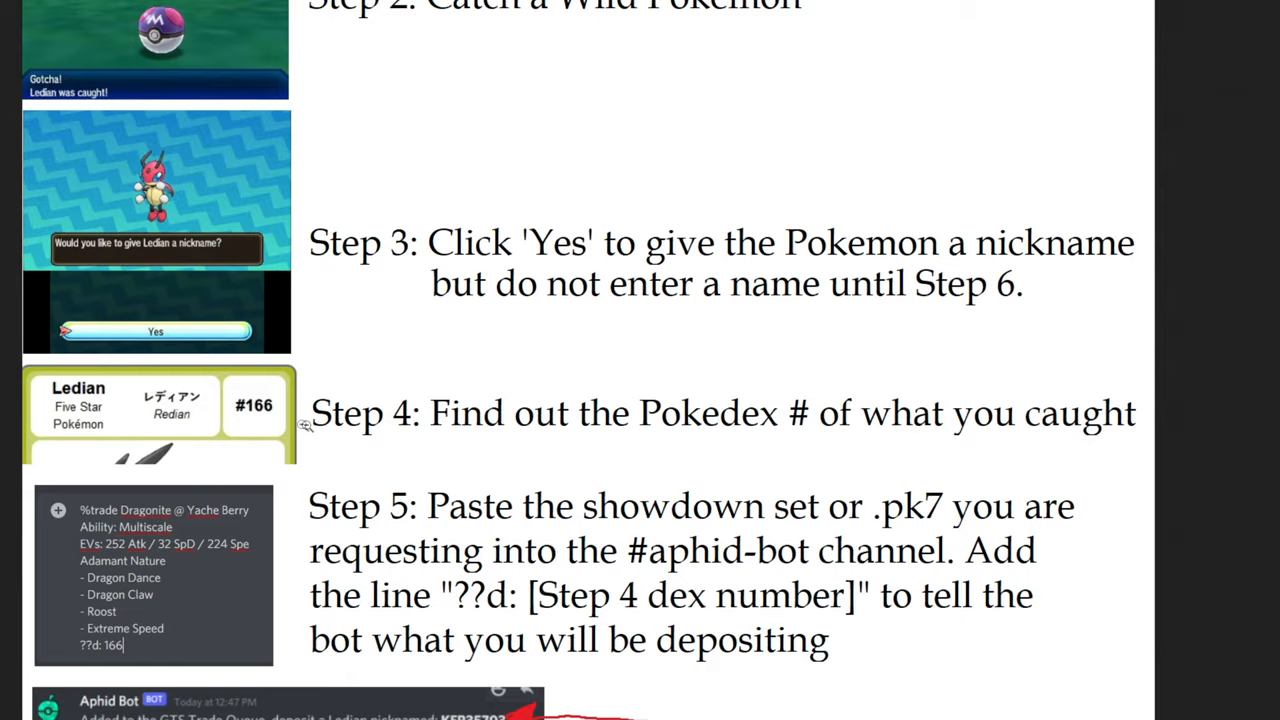
pyautogui.scroll(-3)
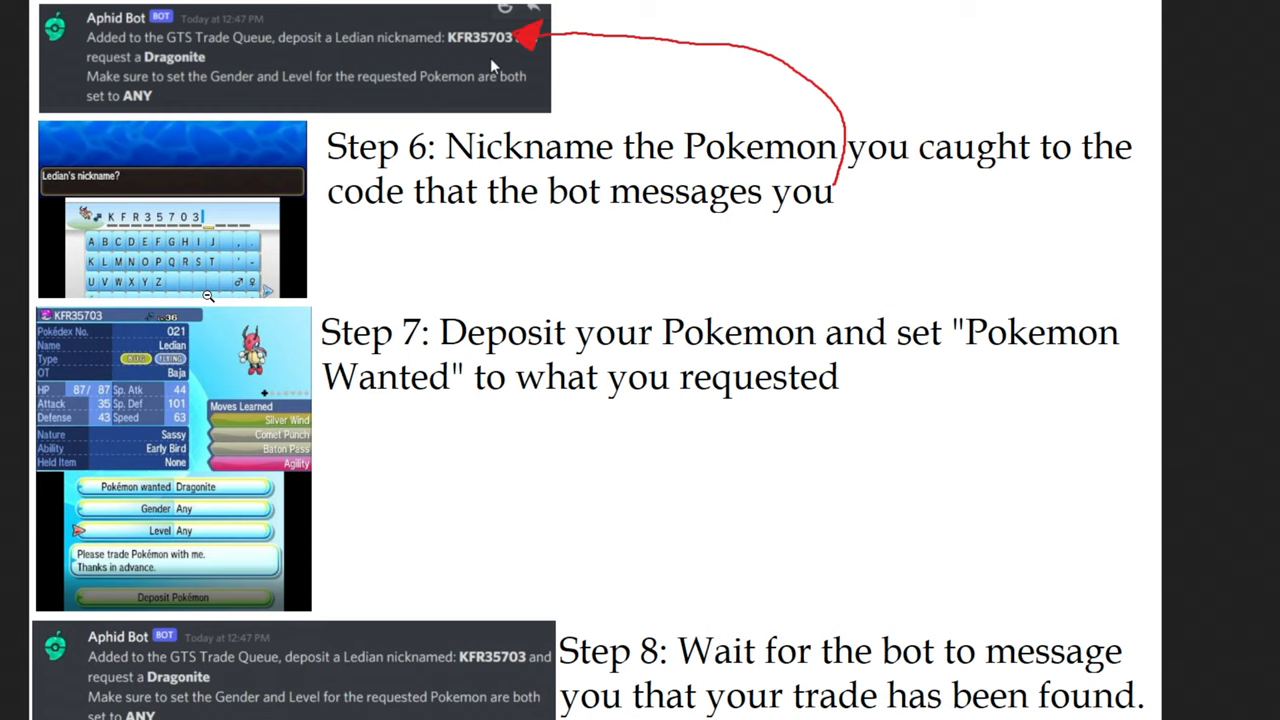
pyautogui.scroll(-3)
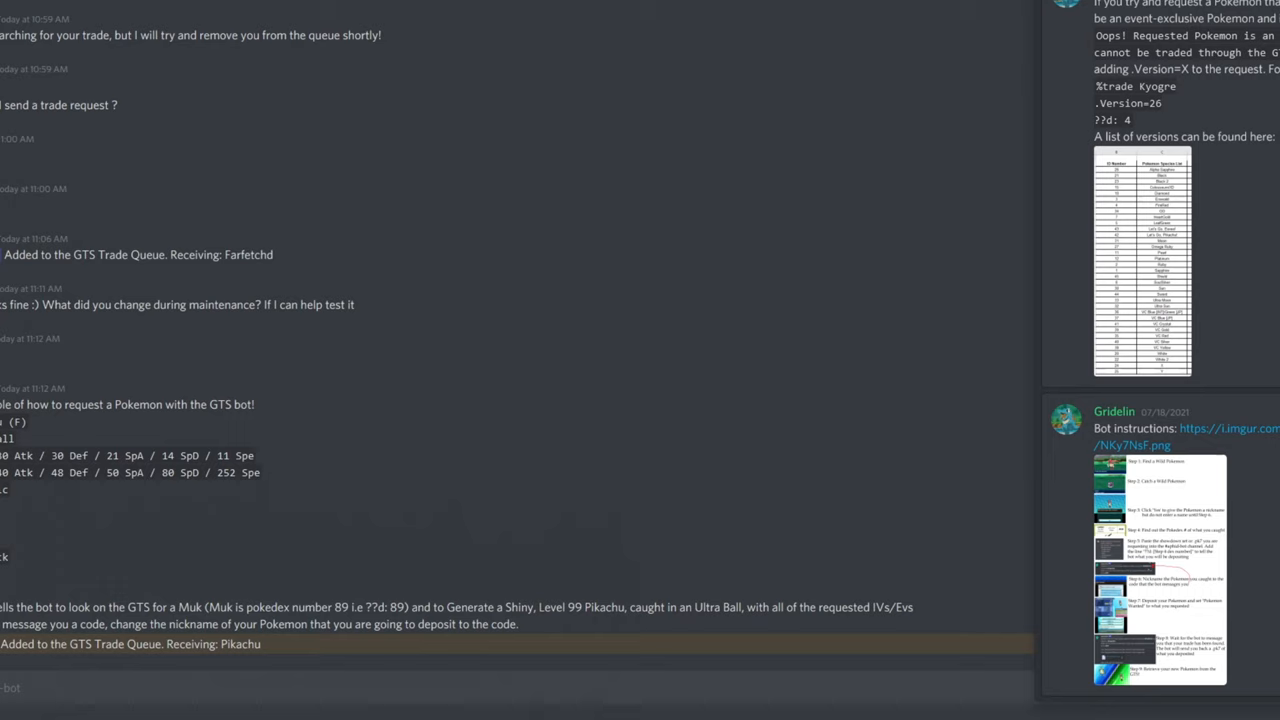
pyautogui.moveTo(338, 222)
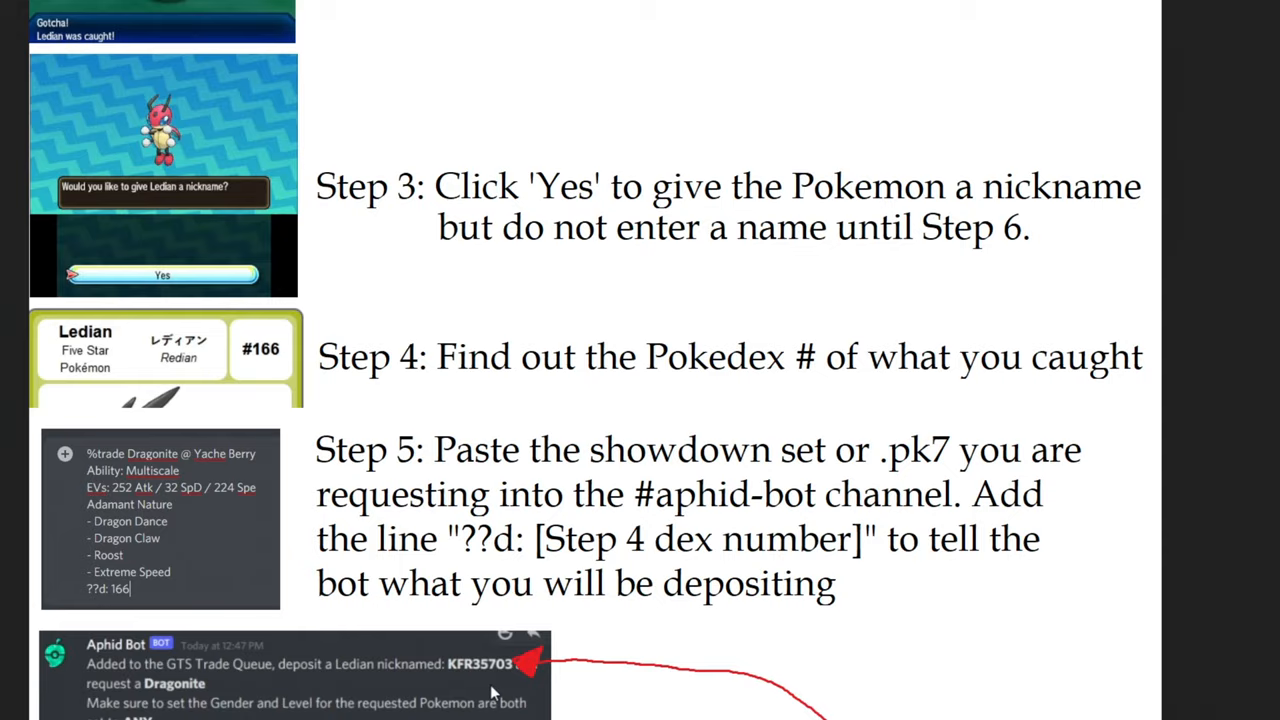
pyautogui.scroll(-3)
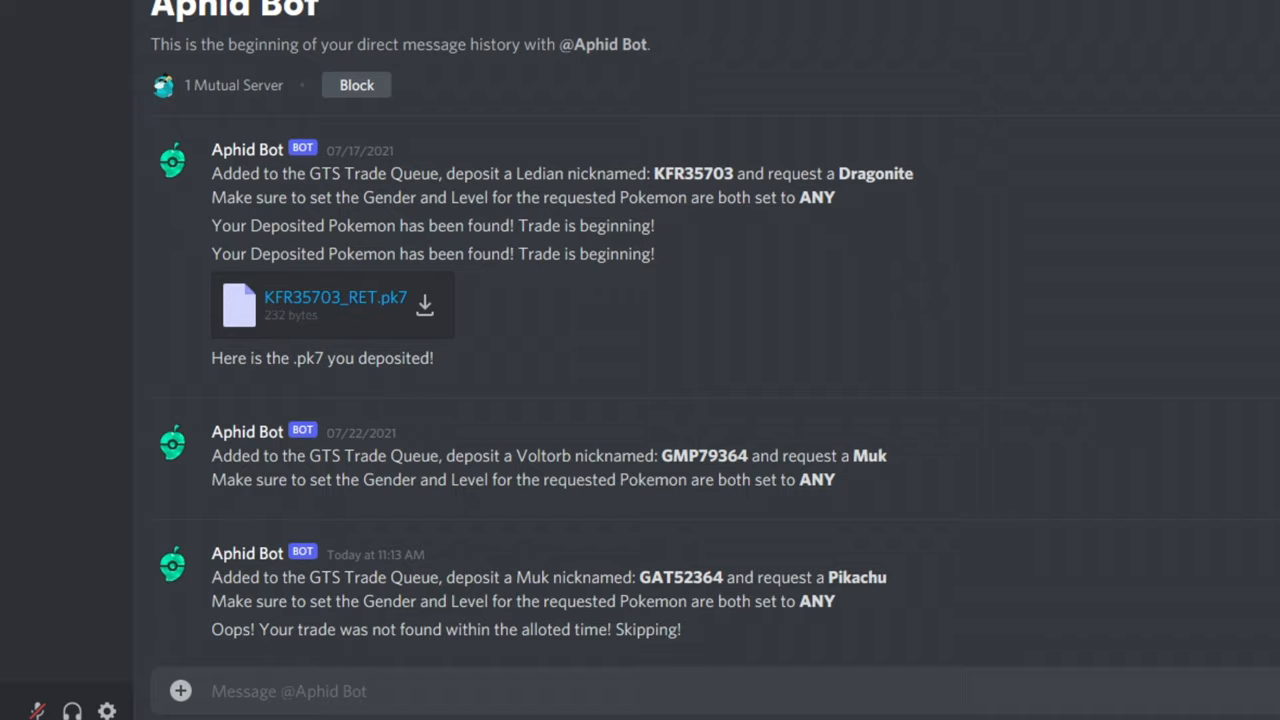
# Send a %trade Pikachu request with the Korean deposit line in #aphid-bot
pyautogui.doubleClick(684, 576)
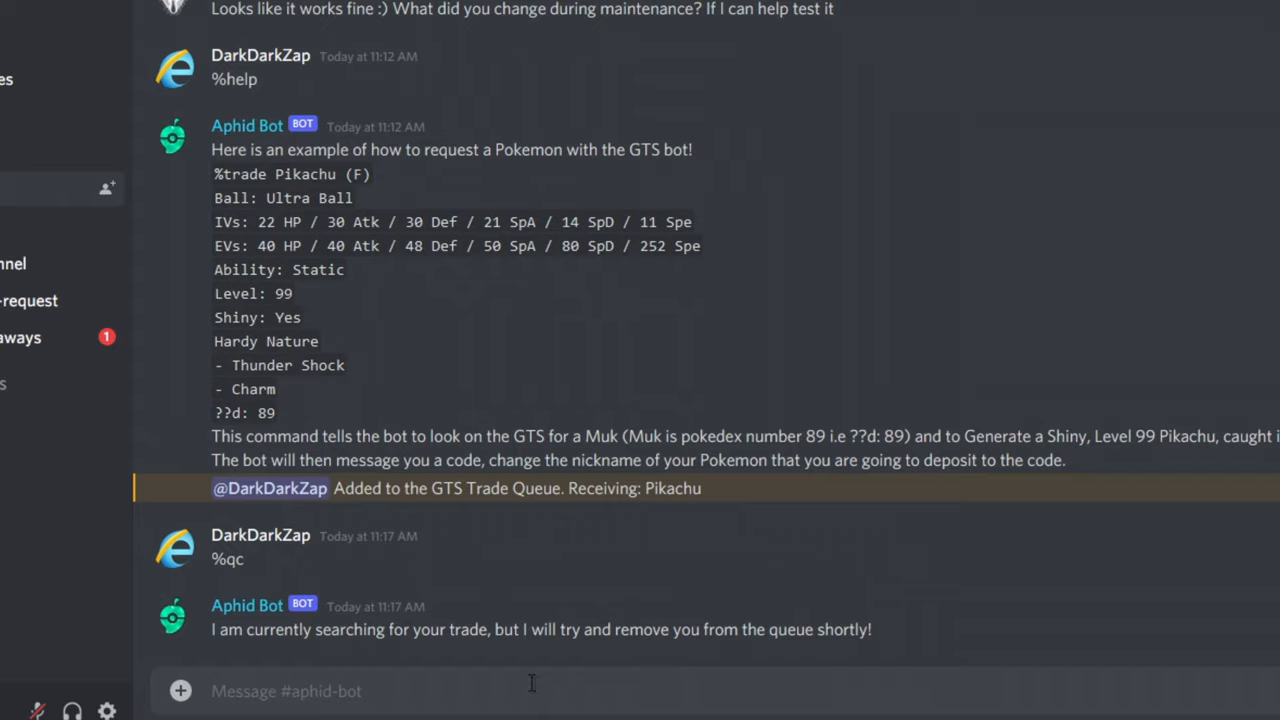
pyautogui.write('%trade Pikachu')
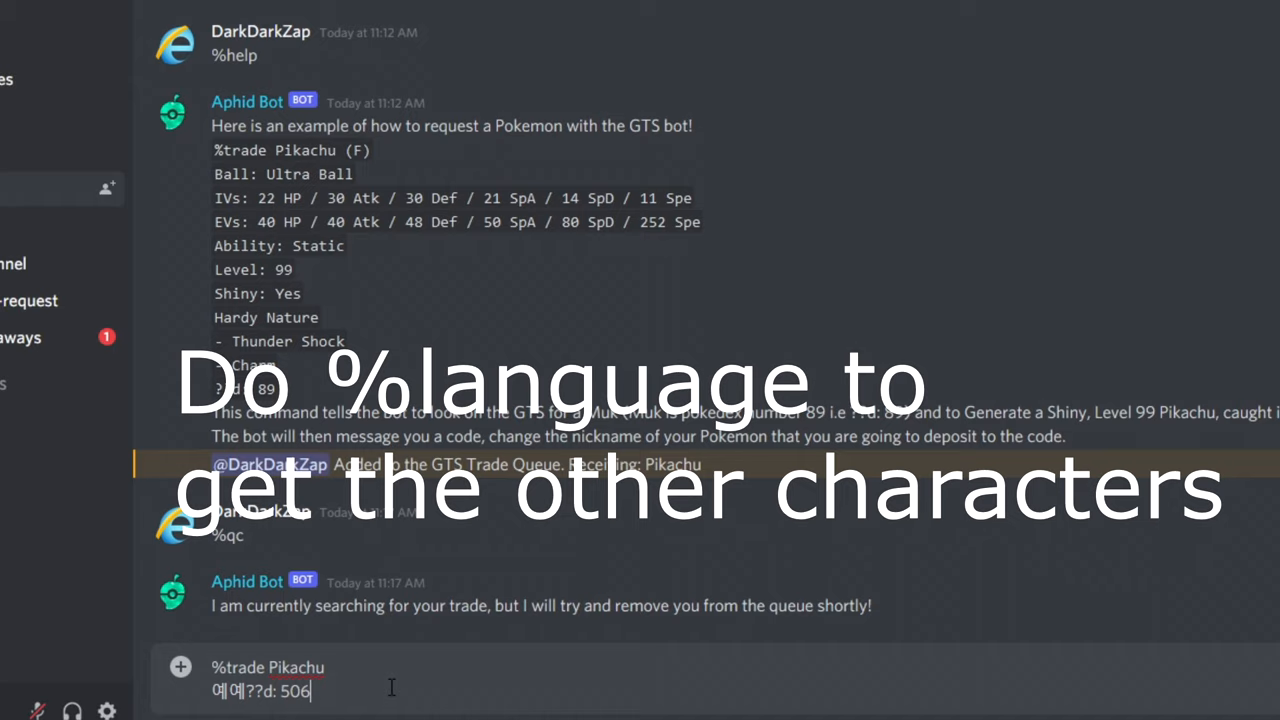
pyautogui.press('Enter')
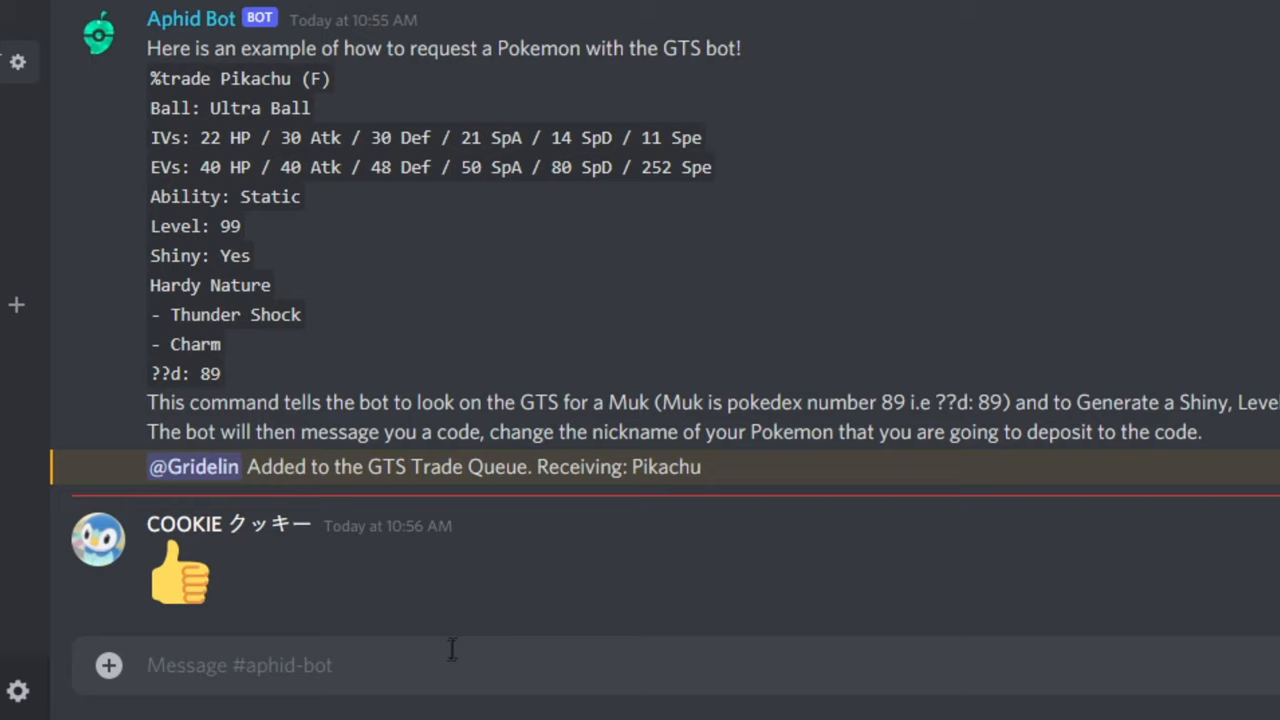
pyautogui.moveTo(1092, 584)
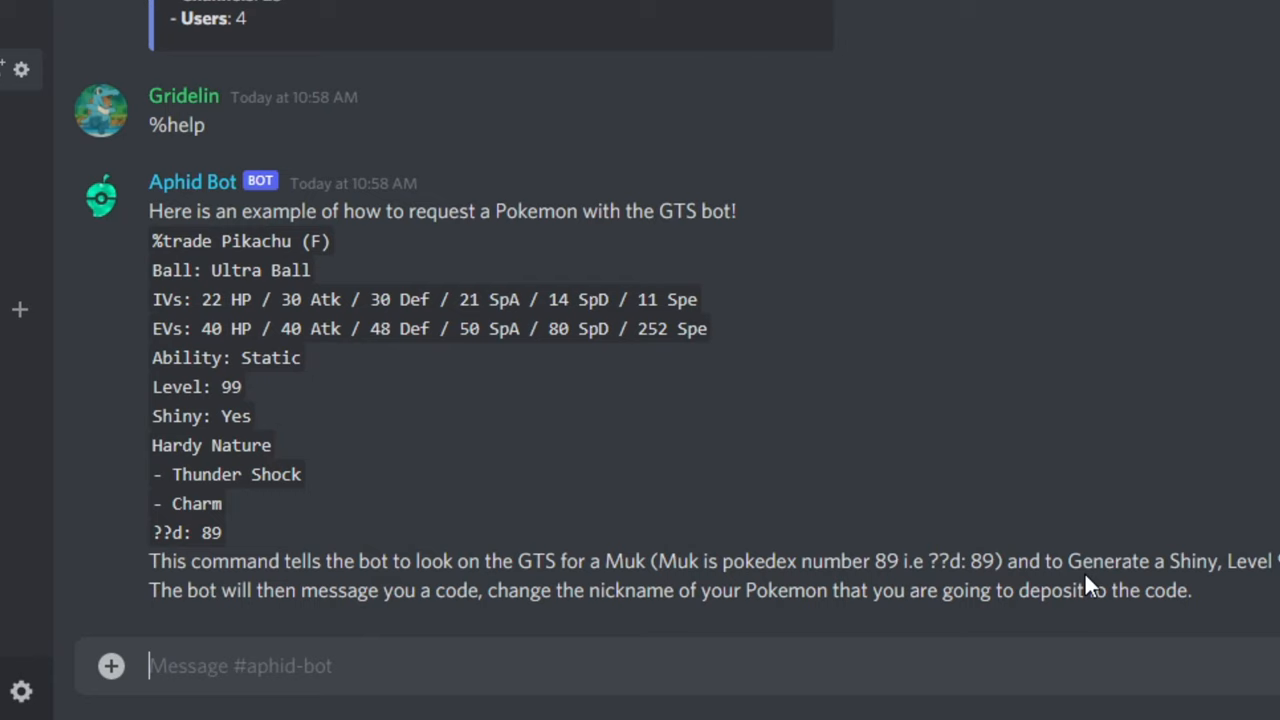
# Send %commands, then upload Charmander.pk7 with the comment %tradefile dex 200
pyautogui.write('%commands')
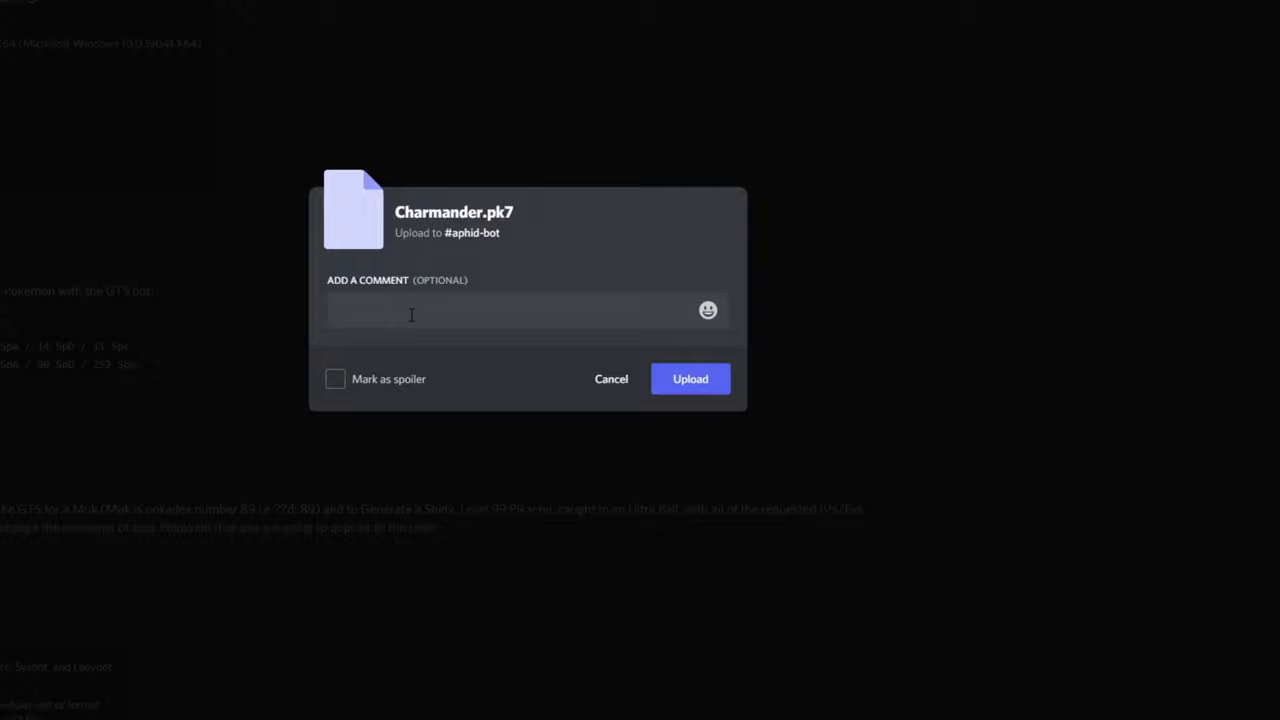
pyautogui.write('%tradefile')
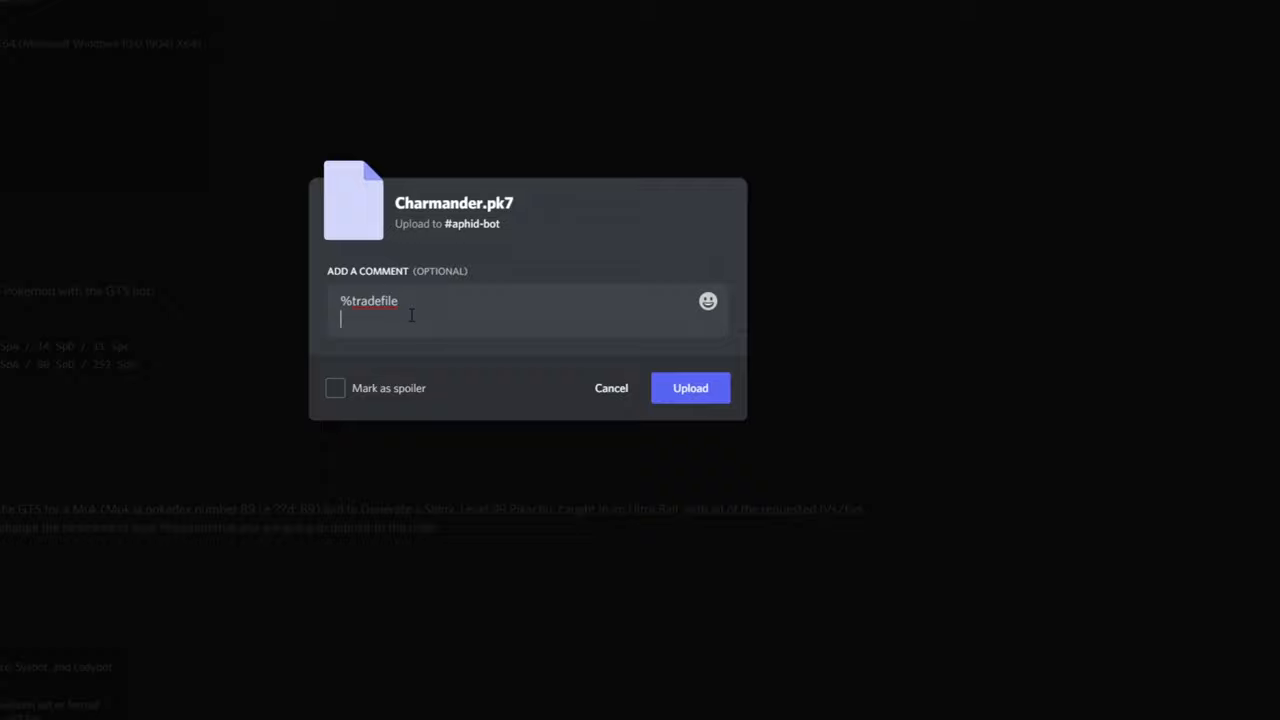
pyautogui.click(690, 388)
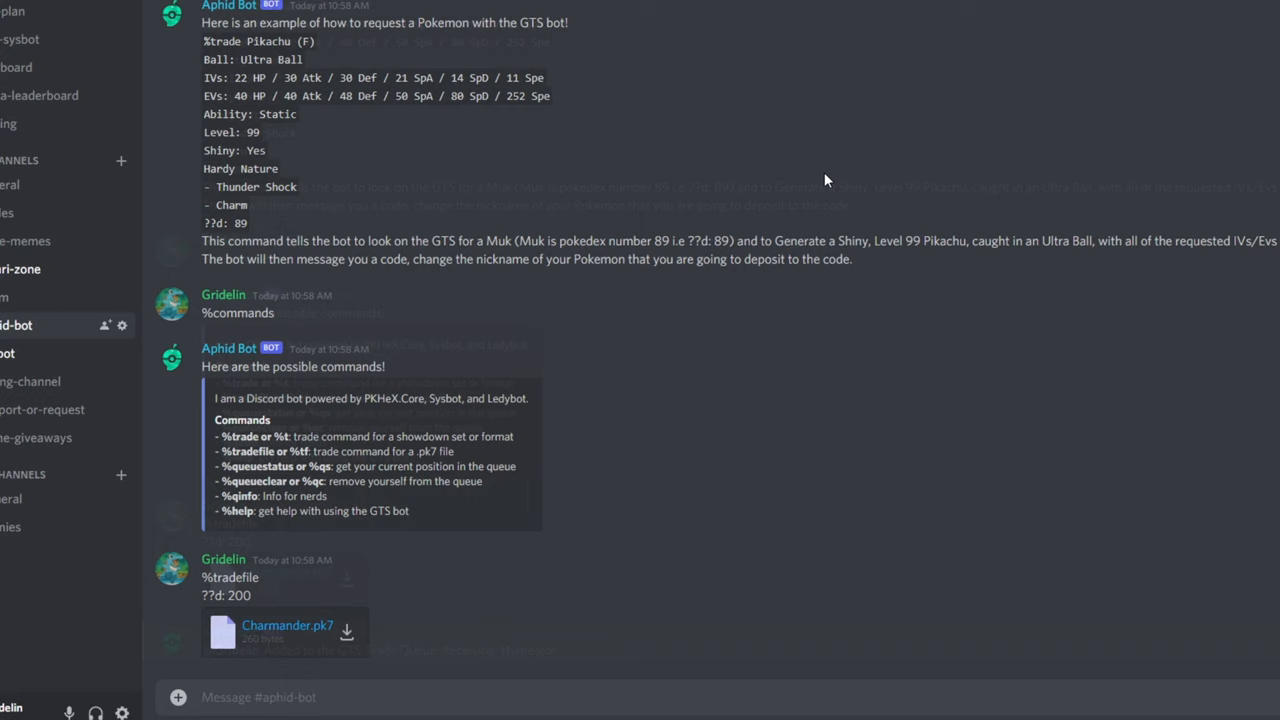